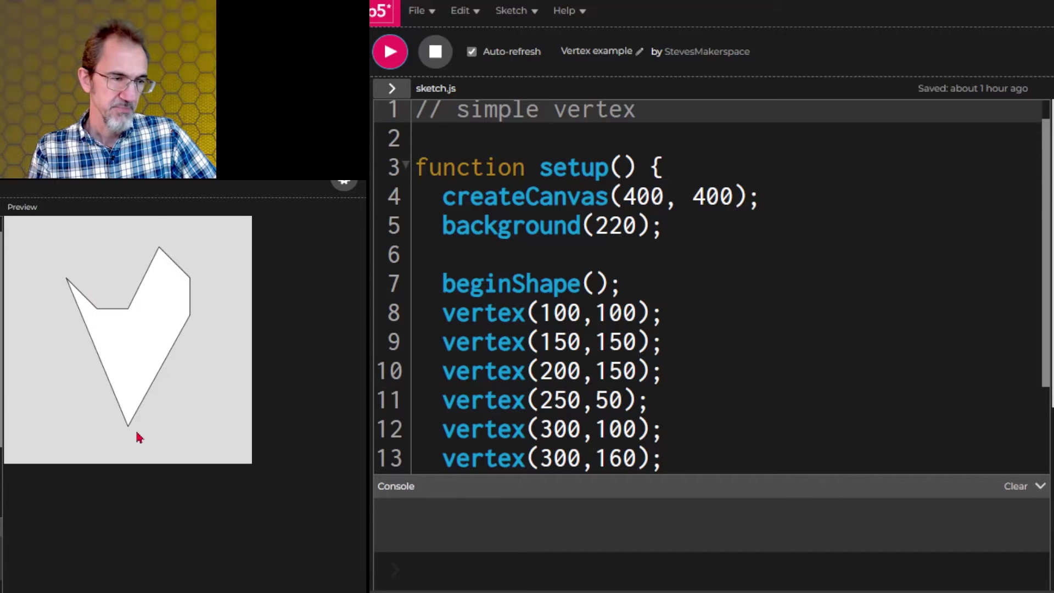
{"action": "mouse_move", "coordinate": [180, 276]}
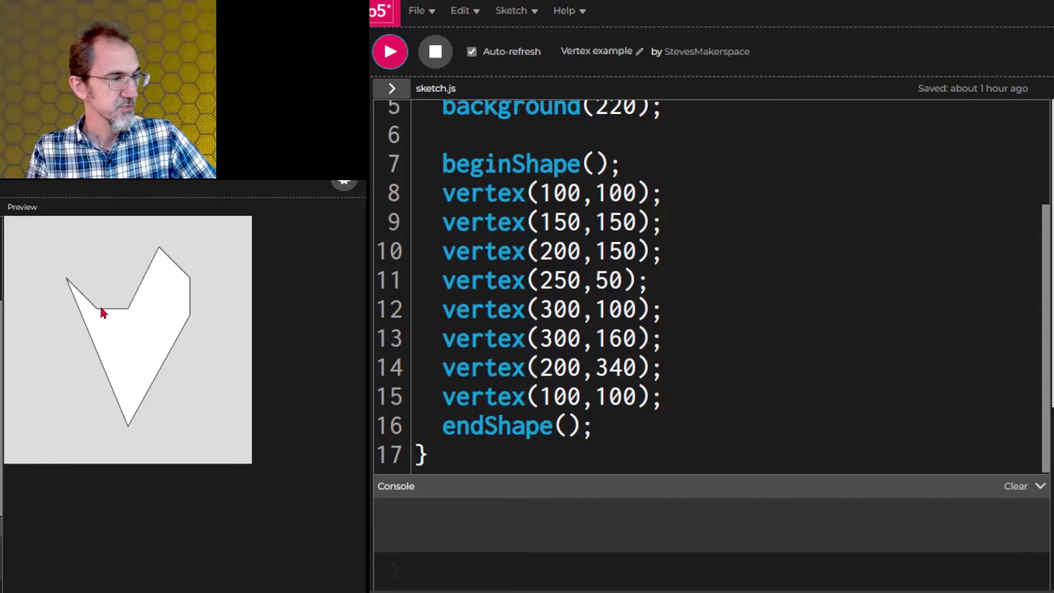
{"action": "mouse_move", "coordinate": [91, 359]}
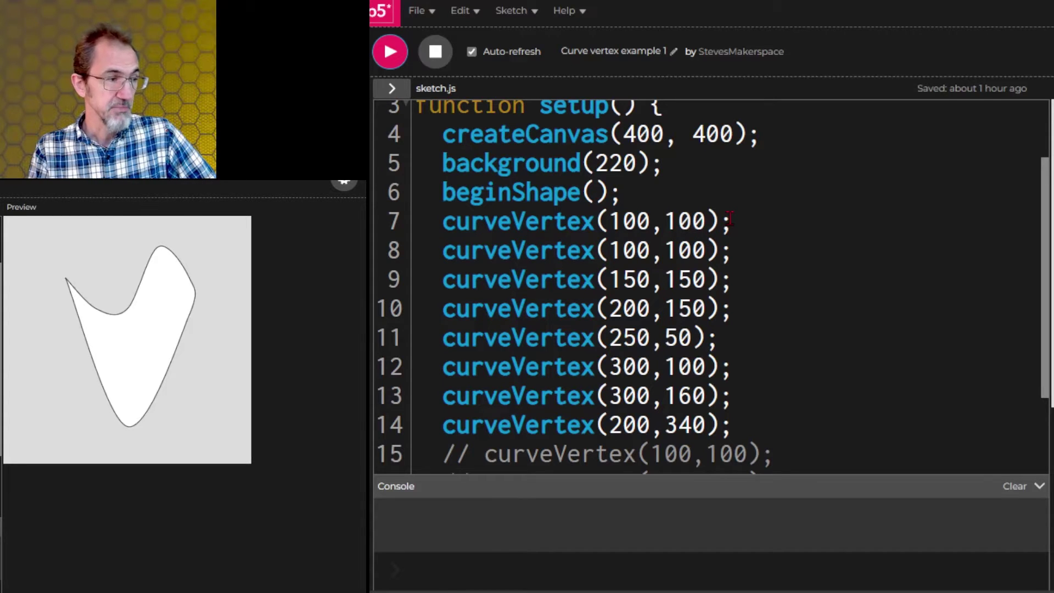
Step: Scroll the Curve vertex example 1 code down to the endShape(CLOSE) line
{"action": "scroll", "scroll_direction": "down", "scroll_amount": 3}
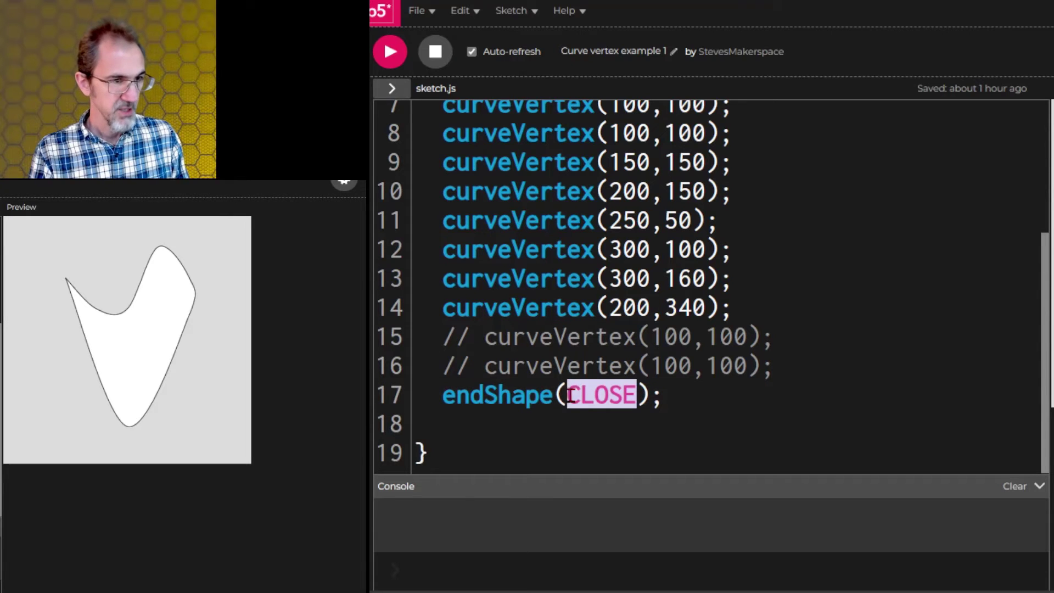
Step: Delete the CLOSE argument so the call reads endShape()
{"action": "key", "text": "Delete"}
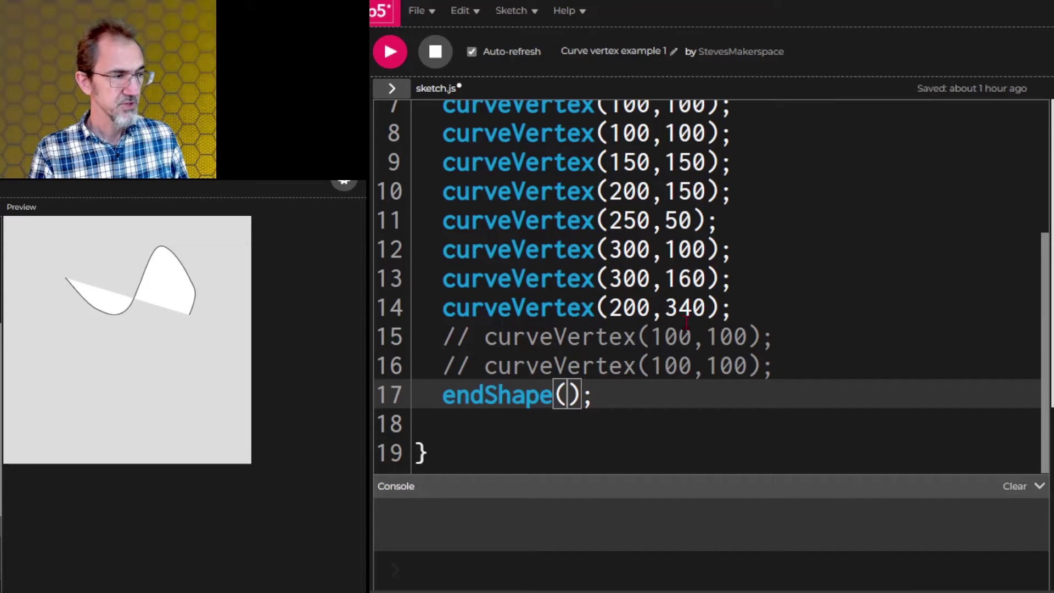
{"action": "mouse_move", "coordinate": [159, 404]}
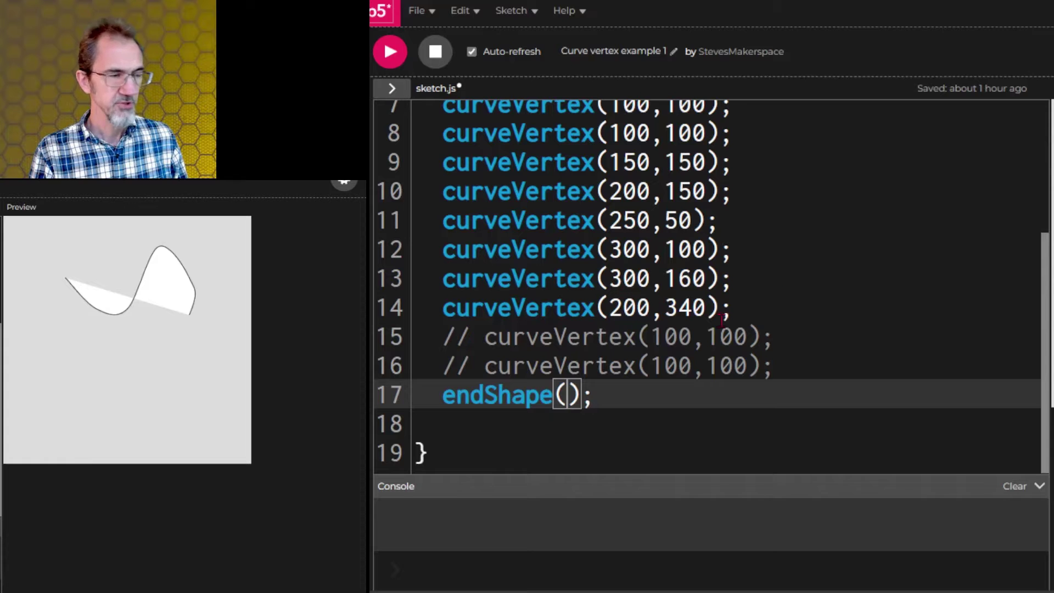
{"action": "mouse_move", "coordinate": [122, 412]}
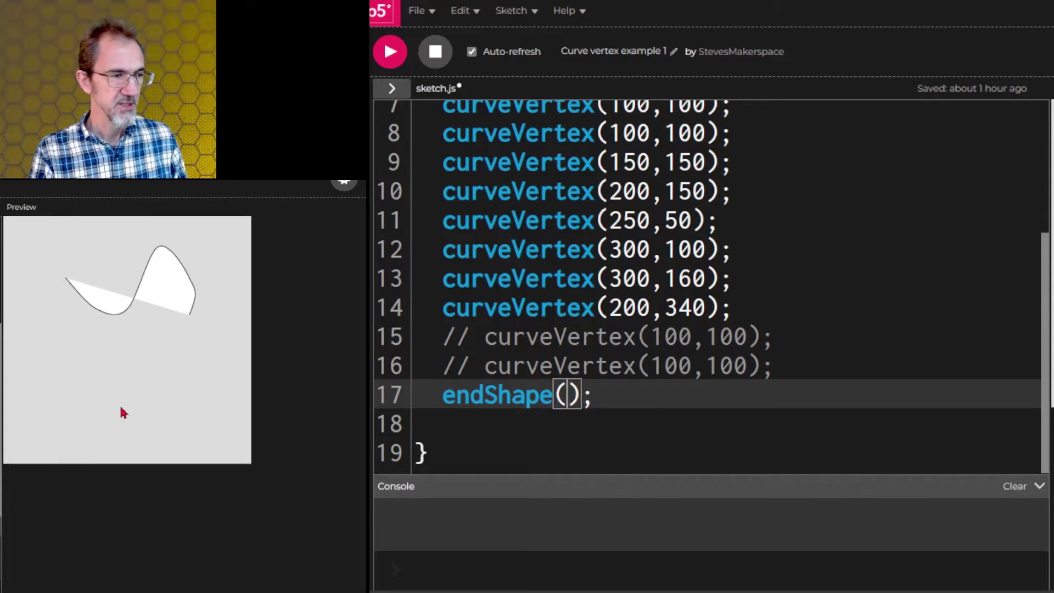
{"action": "mouse_move", "coordinate": [197, 314]}
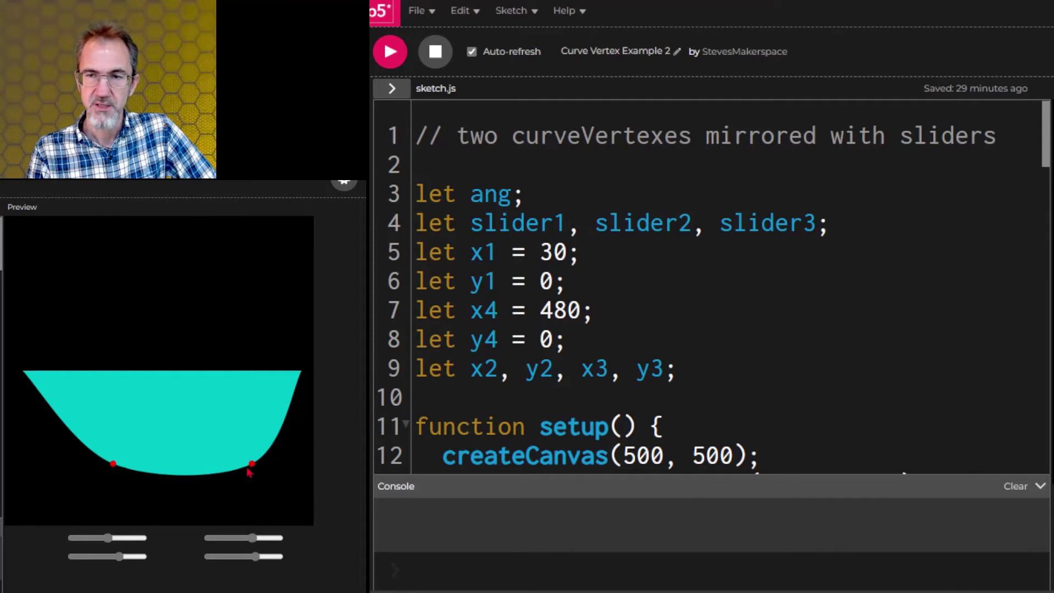
Step: Drag the control-point slider outward and back to deepen the teal bowl
{"action": "left_click_drag", "start_coordinate": [101, 539], "coordinate": [87, 538]}
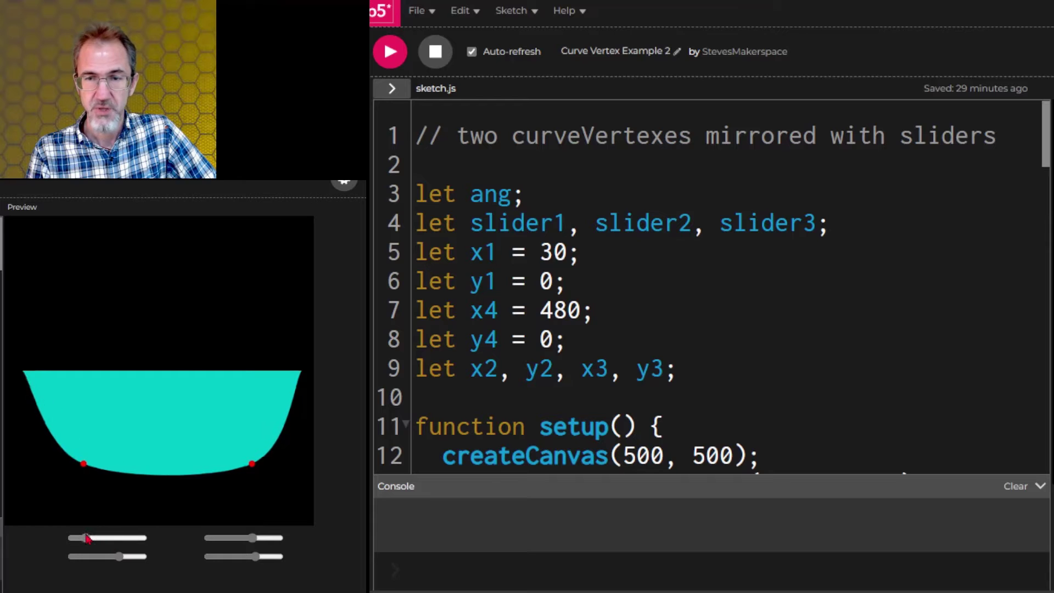
{"action": "left_click_drag", "start_coordinate": [87, 538], "coordinate": [102, 539]}
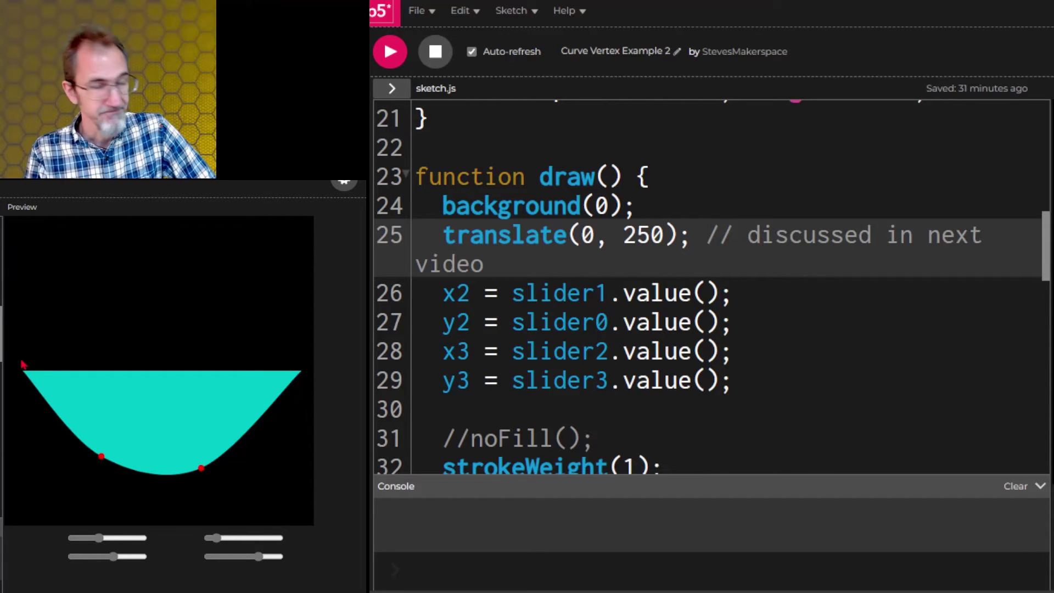
Step: Uncomment the mirrored beginShape block on lines 45–52 and drag the lower-left and right sliders
{"action": "scroll", "scroll_direction": "down", "scroll_amount": 3}
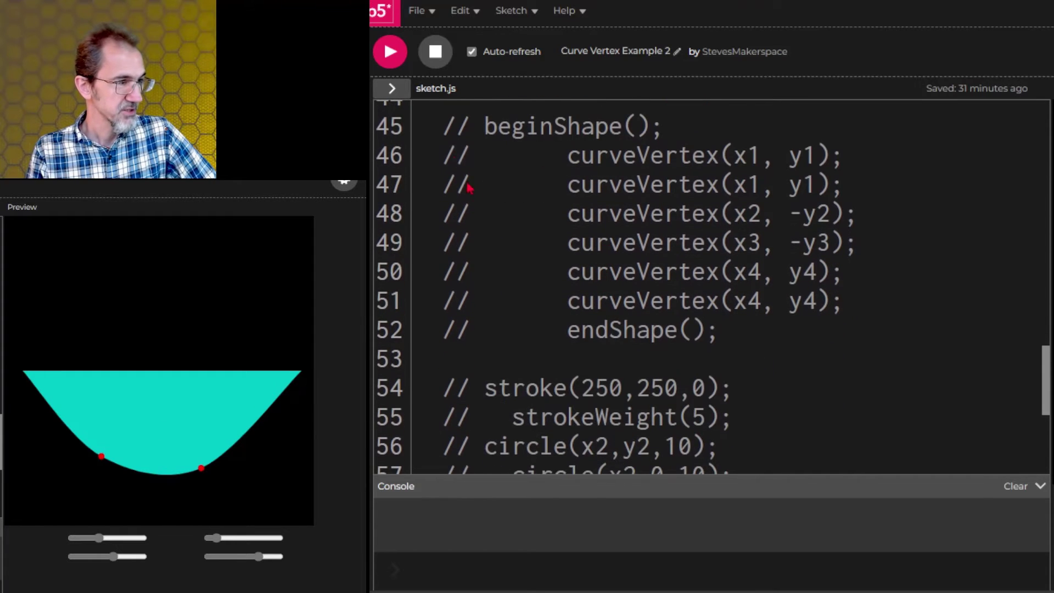
{"action": "left_click_drag", "start_coordinate": [484, 126], "coordinate": [608, 243]}
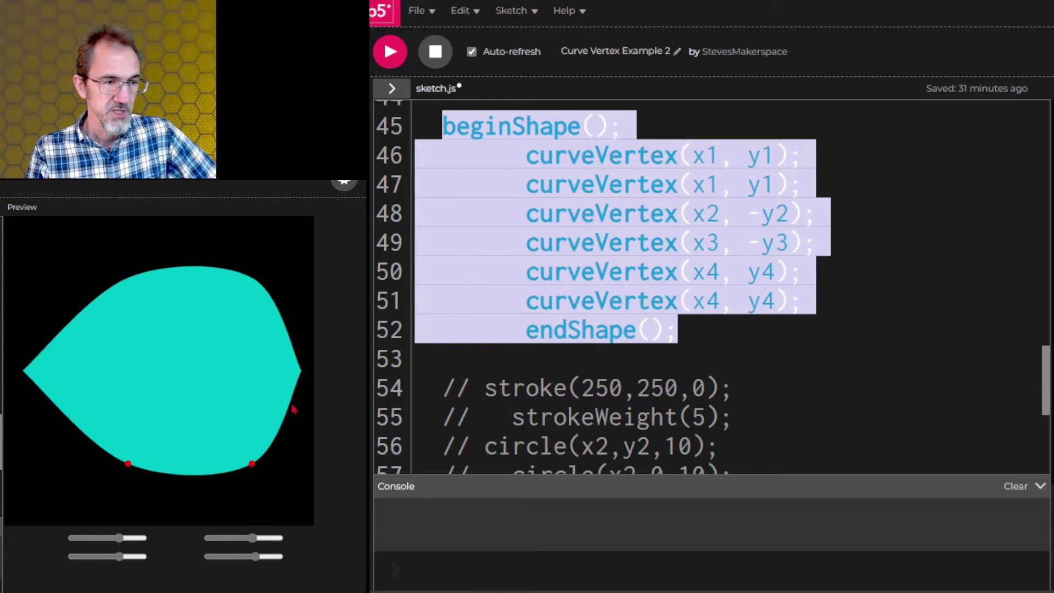
{"action": "mouse_move", "coordinate": [209, 463]}
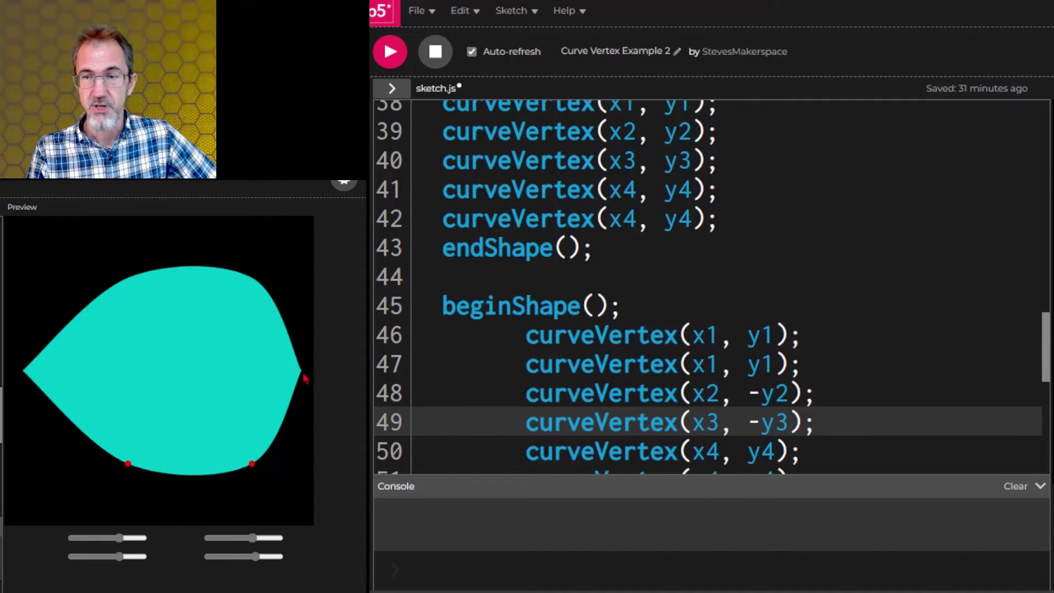
{"action": "mouse_move", "coordinate": [61, 390]}
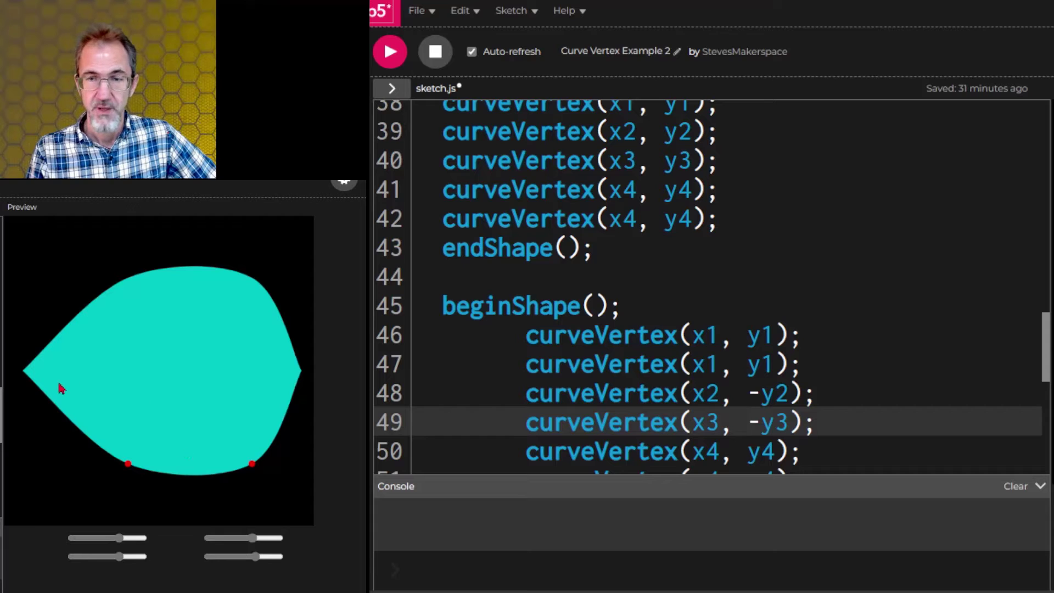
{"action": "mouse_move", "coordinate": [224, 469]}
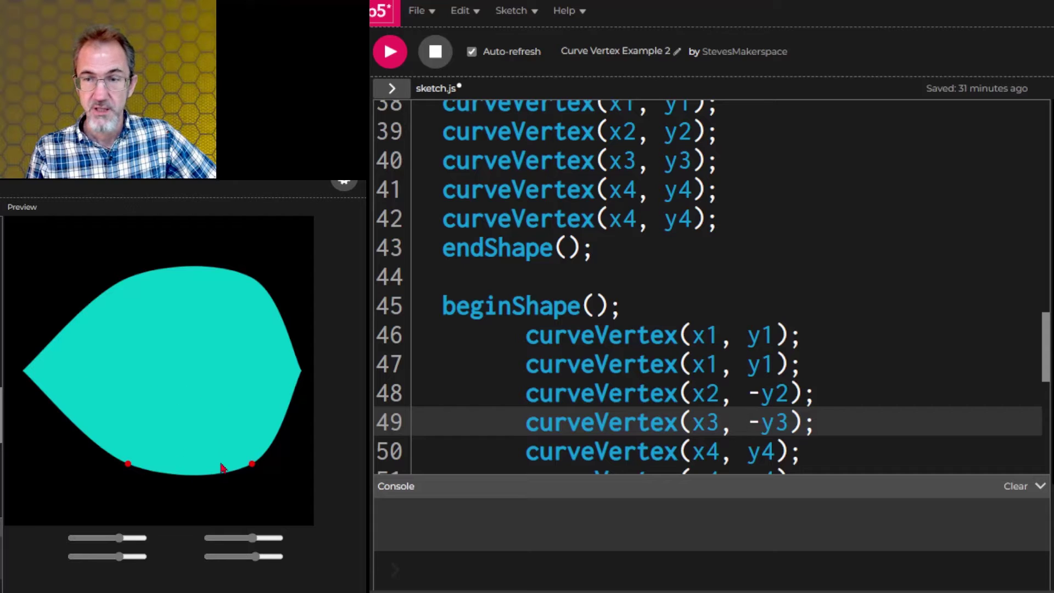
{"action": "mouse_move", "coordinate": [195, 377]}
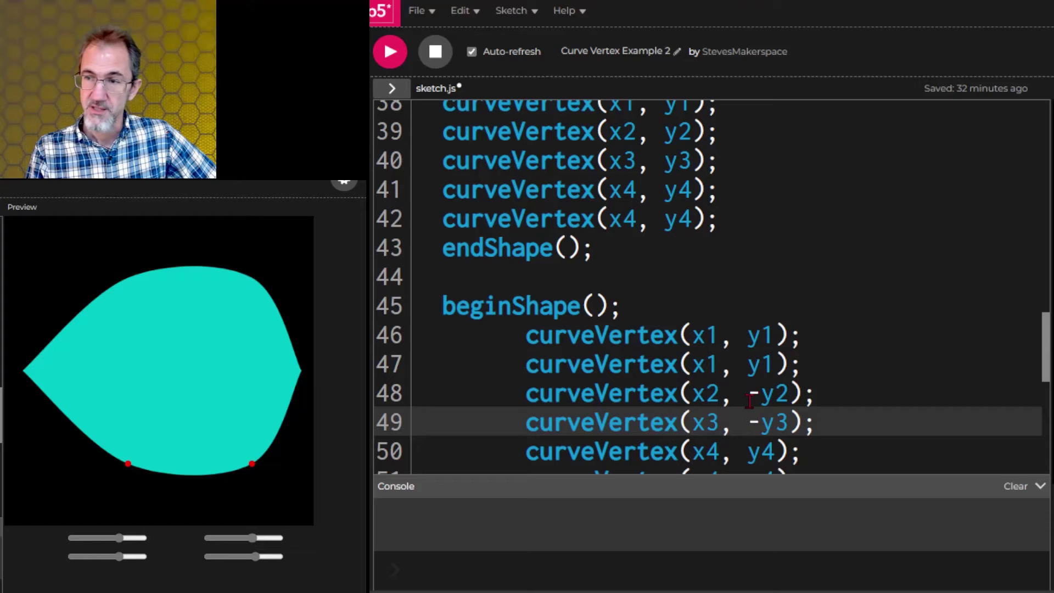
{"action": "mouse_move", "coordinate": [40, 486]}
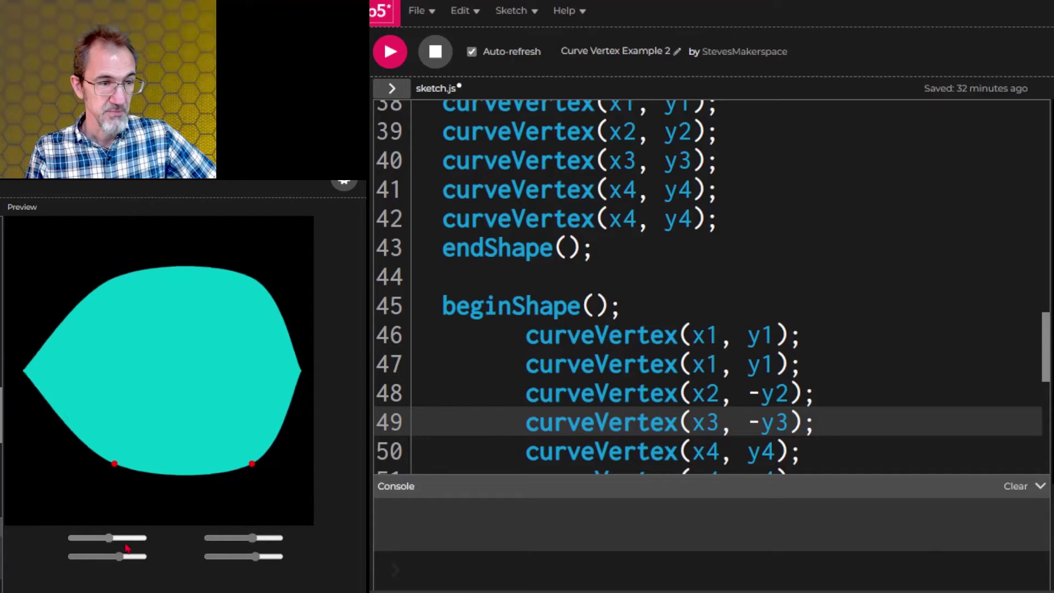
{"action": "left_click_drag", "start_coordinate": [125, 556], "coordinate": [87, 557]}
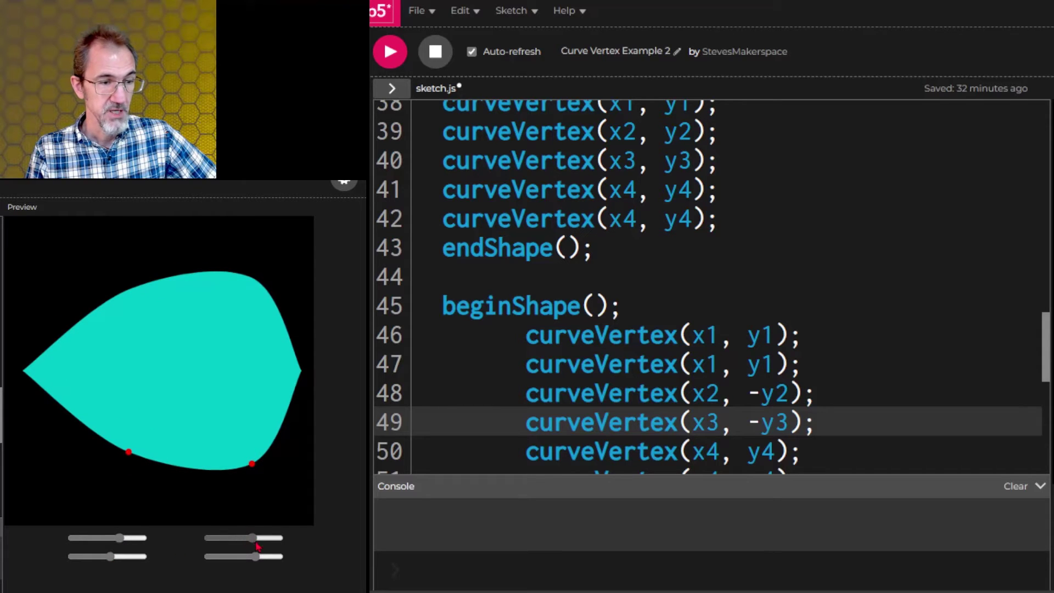
{"action": "left_click_drag", "start_coordinate": [252, 538], "coordinate": [225, 538]}
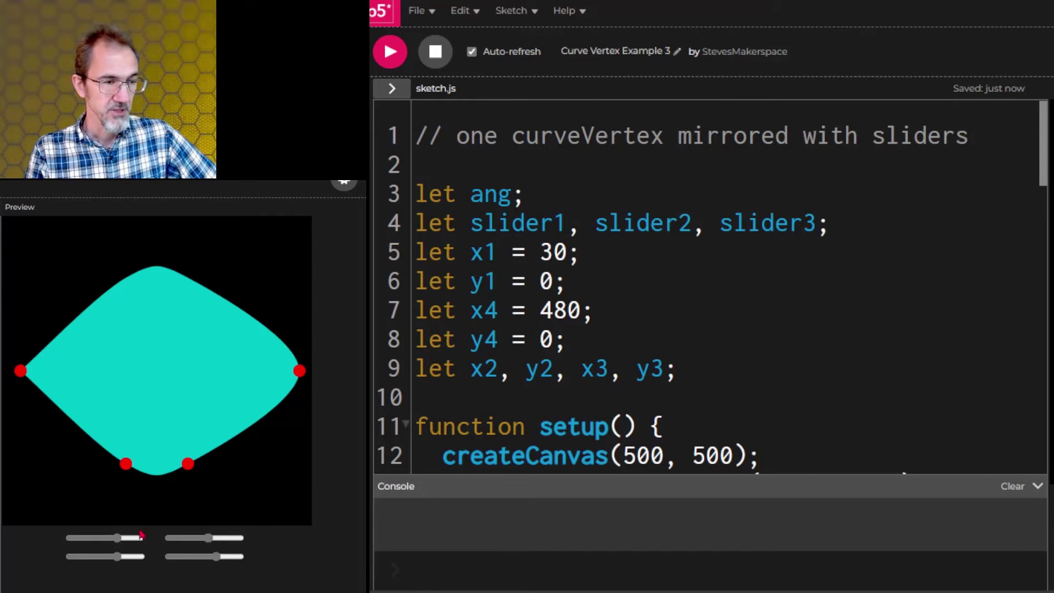
Step: Nudge a slider on Example 3, then scroll down to the curveVertex list in draw()
{"action": "left_click_drag", "start_coordinate": [117, 539], "coordinate": [118, 539]}
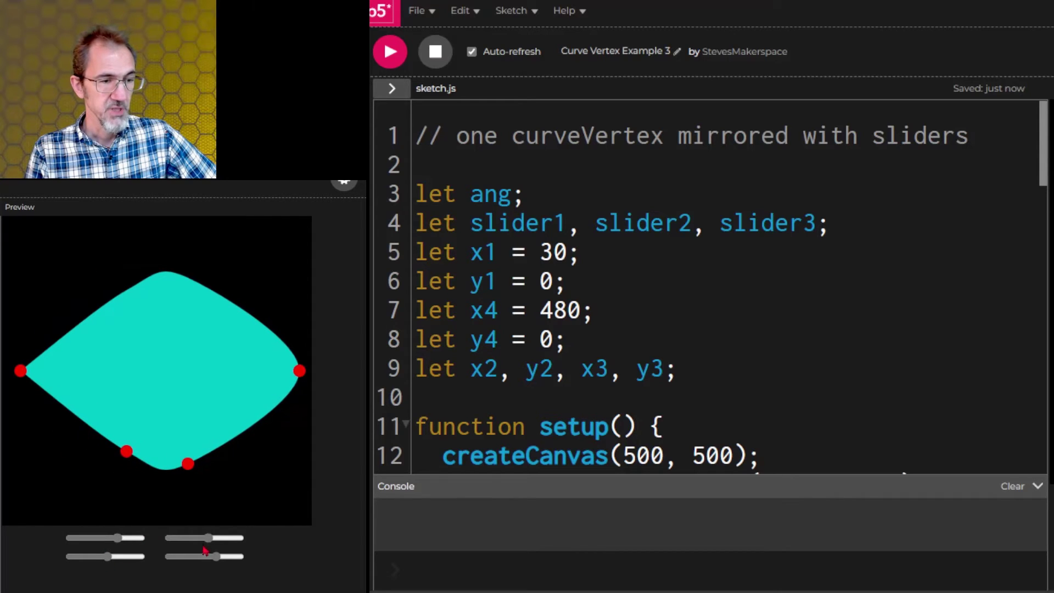
{"action": "scroll", "scroll_direction": "down", "scroll_amount": 3}
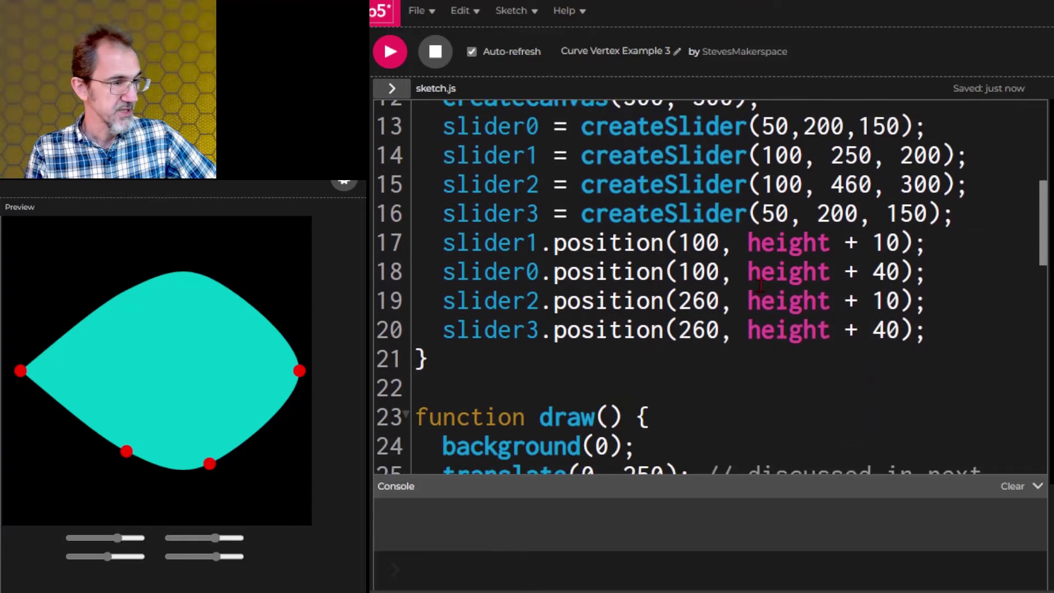
{"action": "scroll", "scroll_direction": "down", "scroll_amount": 3}
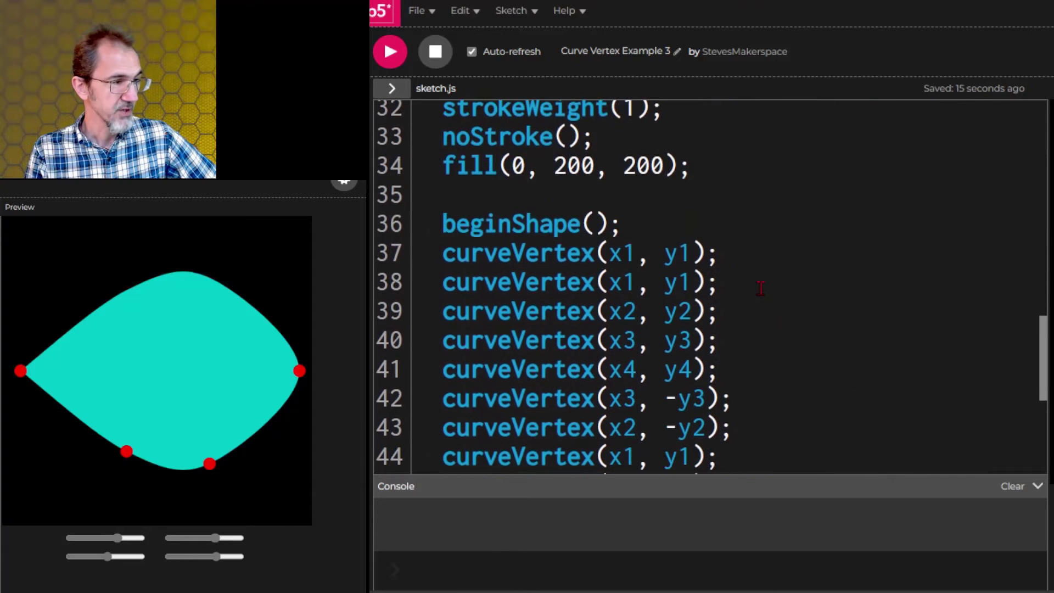
{"action": "scroll", "scroll_direction": "down", "scroll_amount": 3}
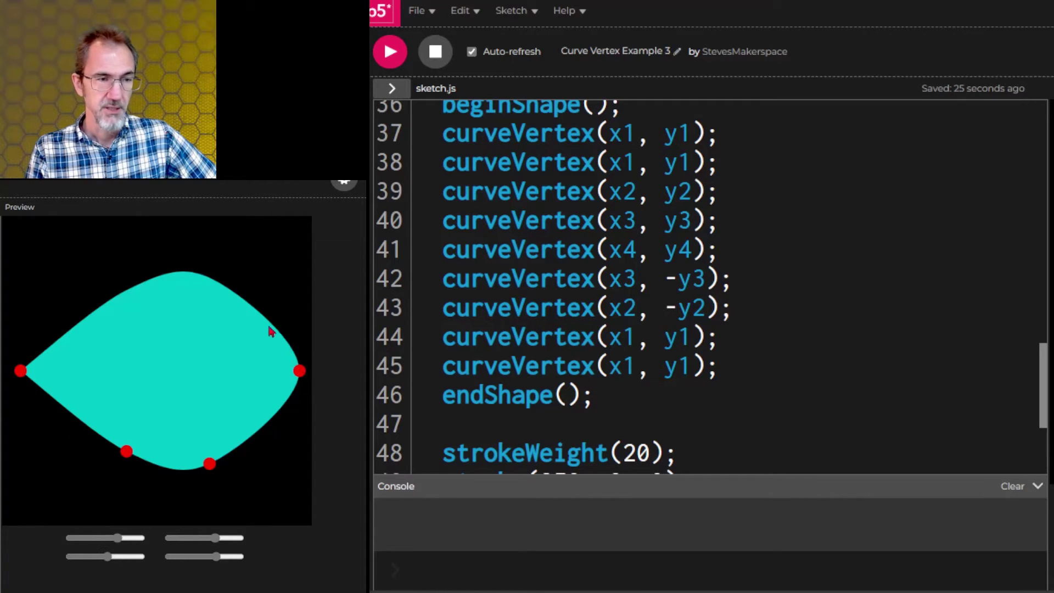
{"action": "mouse_move", "coordinate": [112, 308]}
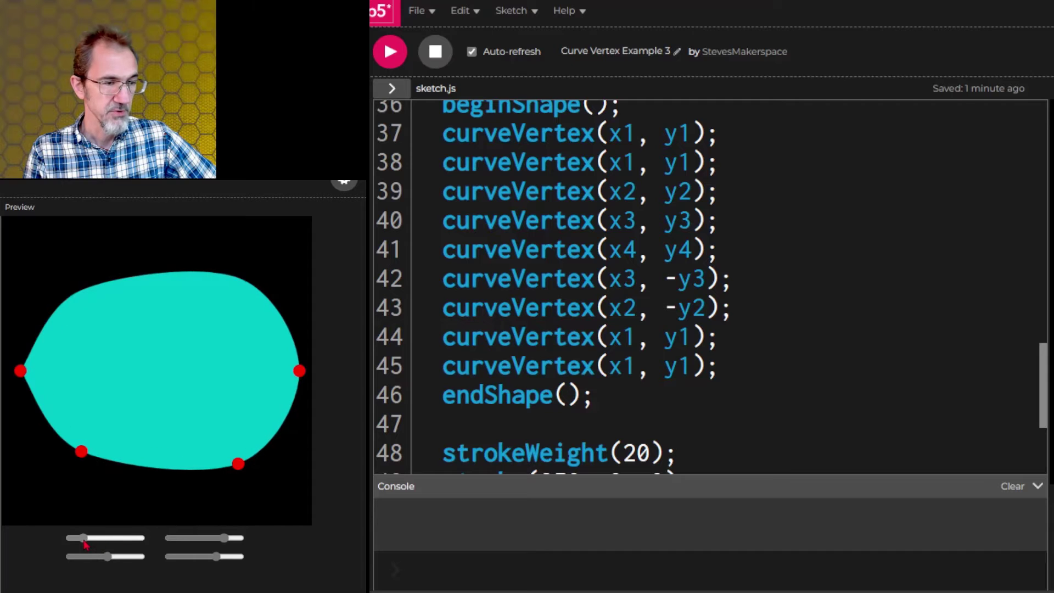
Step: Drag the sliders far enough to form loops, then ease one back to remove them
{"action": "left_click_drag", "start_coordinate": [80, 538], "coordinate": [144, 538]}
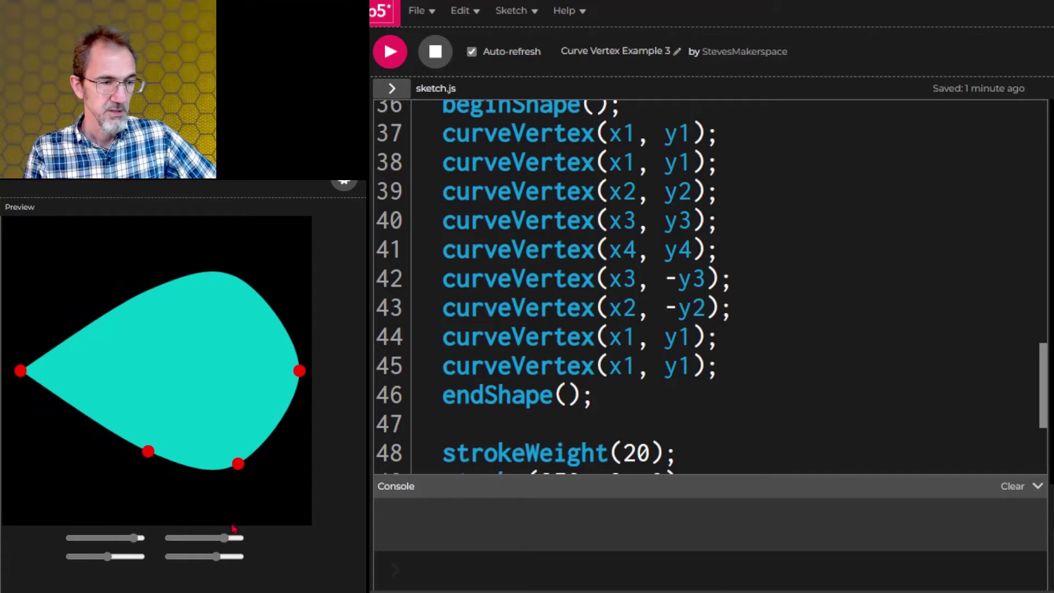
{"action": "left_click_drag", "start_coordinate": [231, 538], "coordinate": [191, 538]}
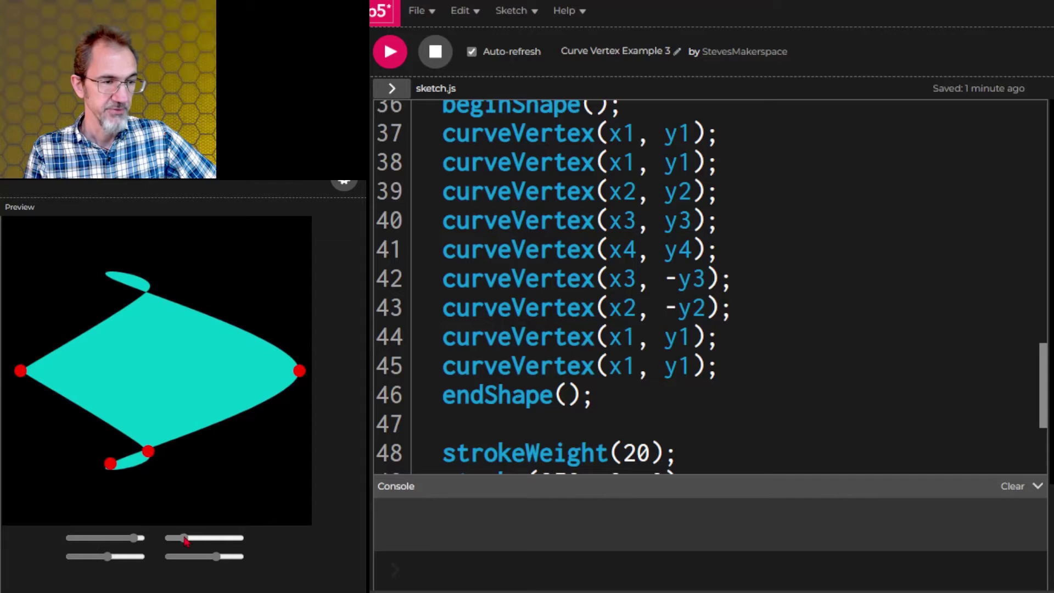
{"action": "left_click_drag", "start_coordinate": [184, 538], "coordinate": [201, 538]}
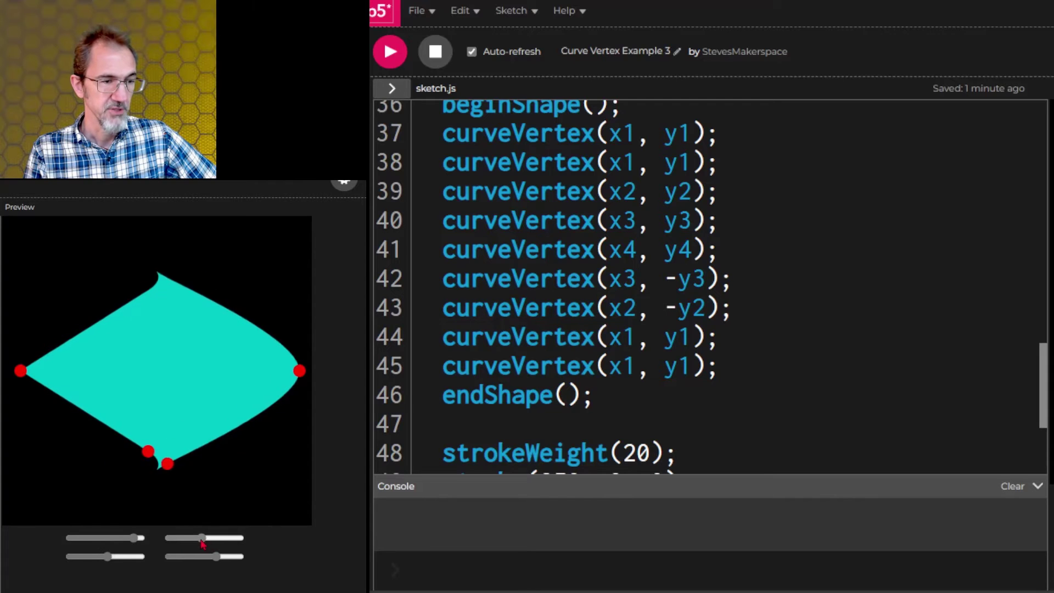
{"action": "left_click_drag", "start_coordinate": [202, 538], "coordinate": [212, 538]}
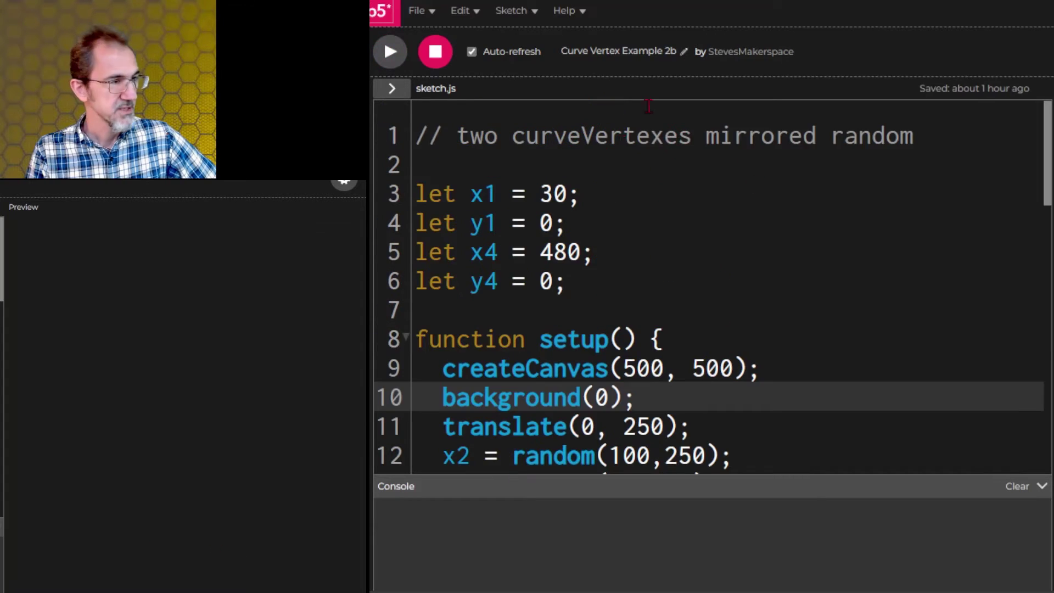
Step: Run Curve Vertex Example 2b and rerun it four times for new random shapes
{"action": "left_click", "coordinate": [390, 51]}
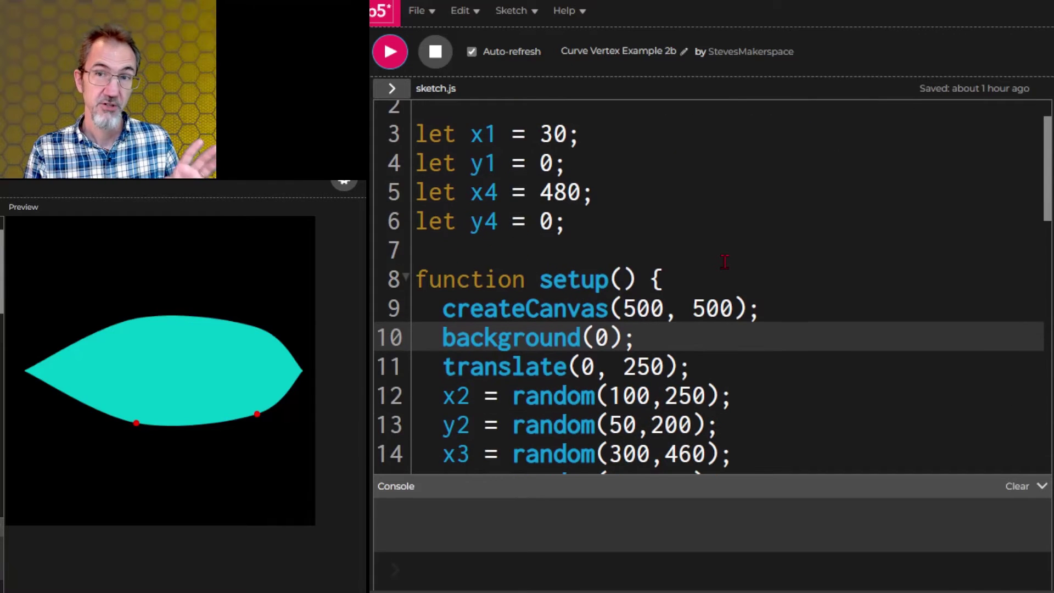
{"action": "scroll", "scroll_direction": "down", "scroll_amount": 3}
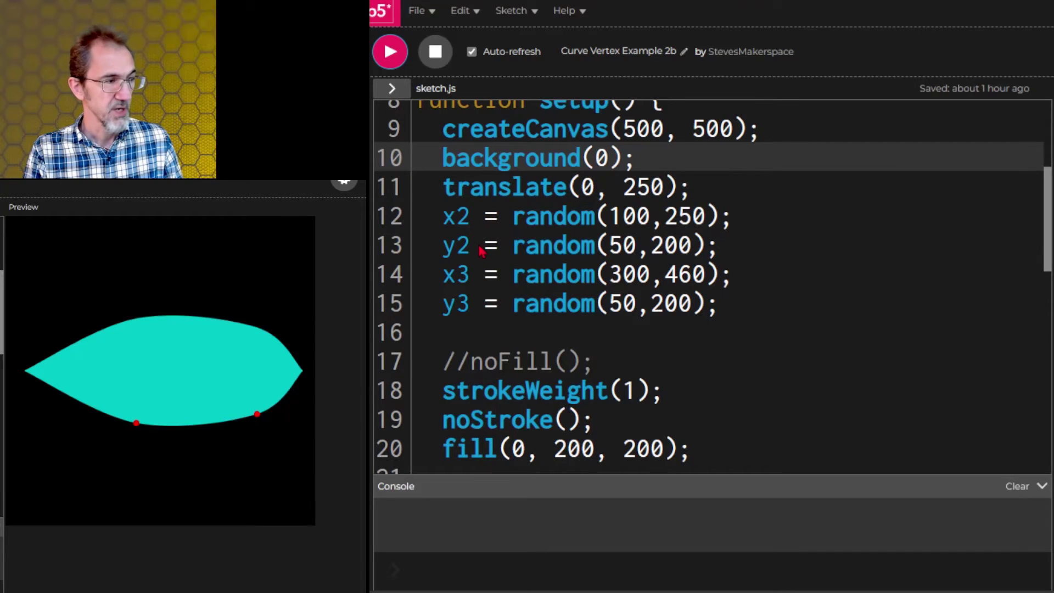
{"action": "mouse_move", "coordinate": [91, 413]}
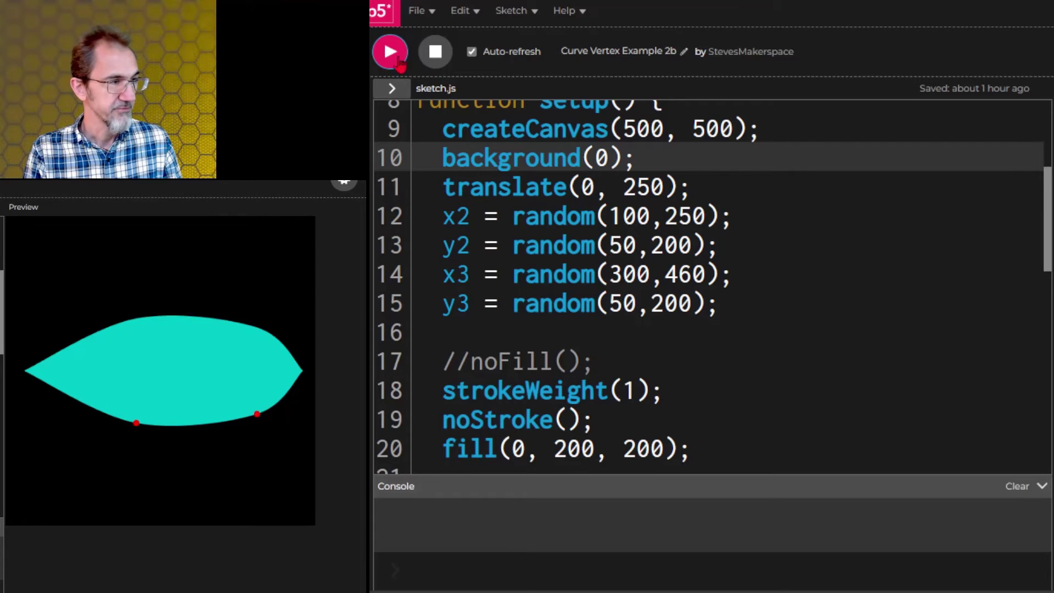
{"action": "left_click", "coordinate": [390, 51]}
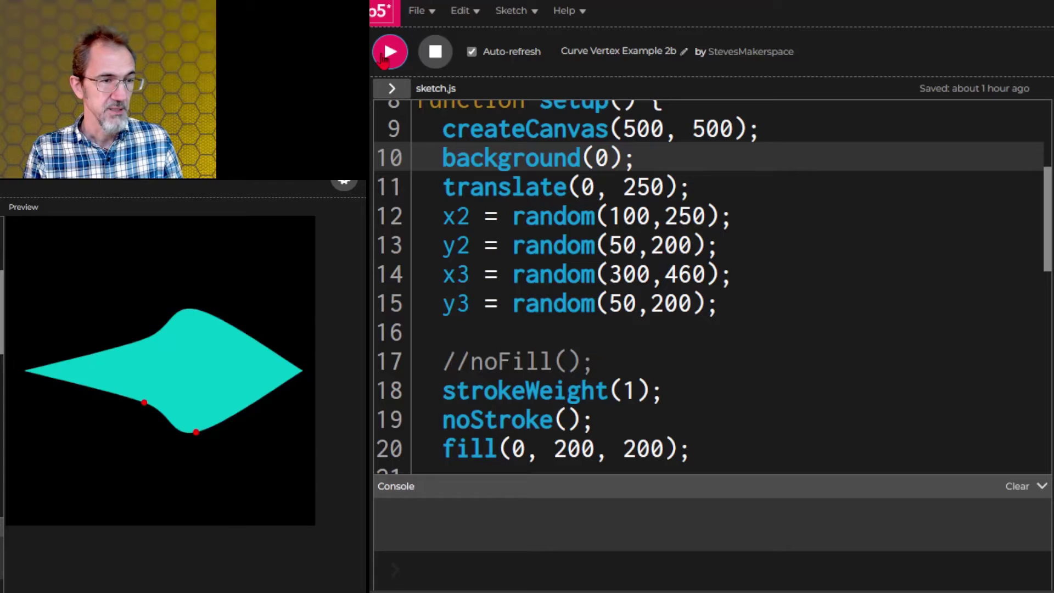
{"action": "left_click", "coordinate": [389, 52]}
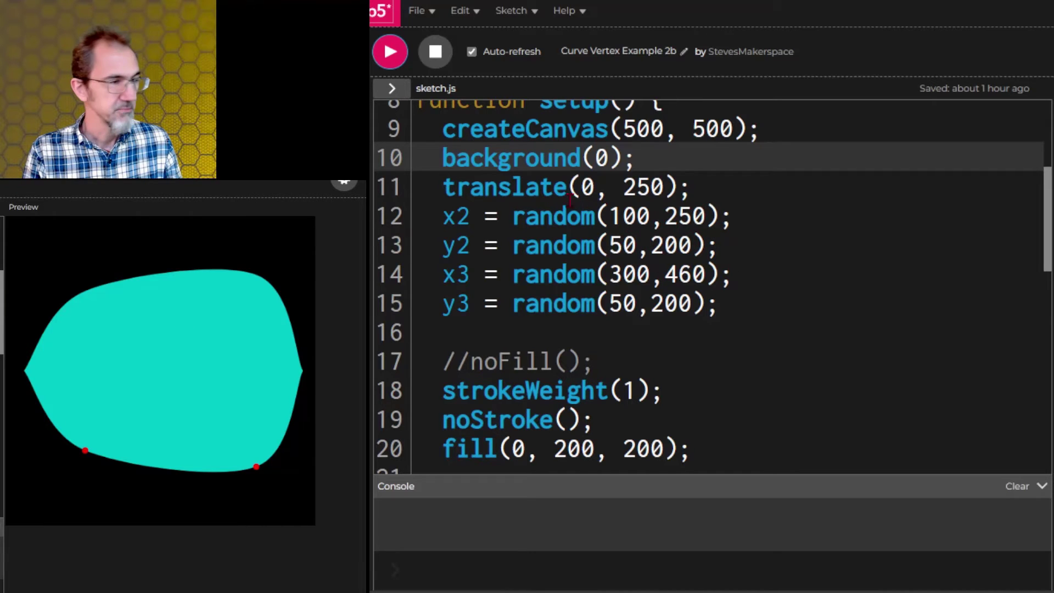
{"action": "left_click", "coordinate": [389, 51]}
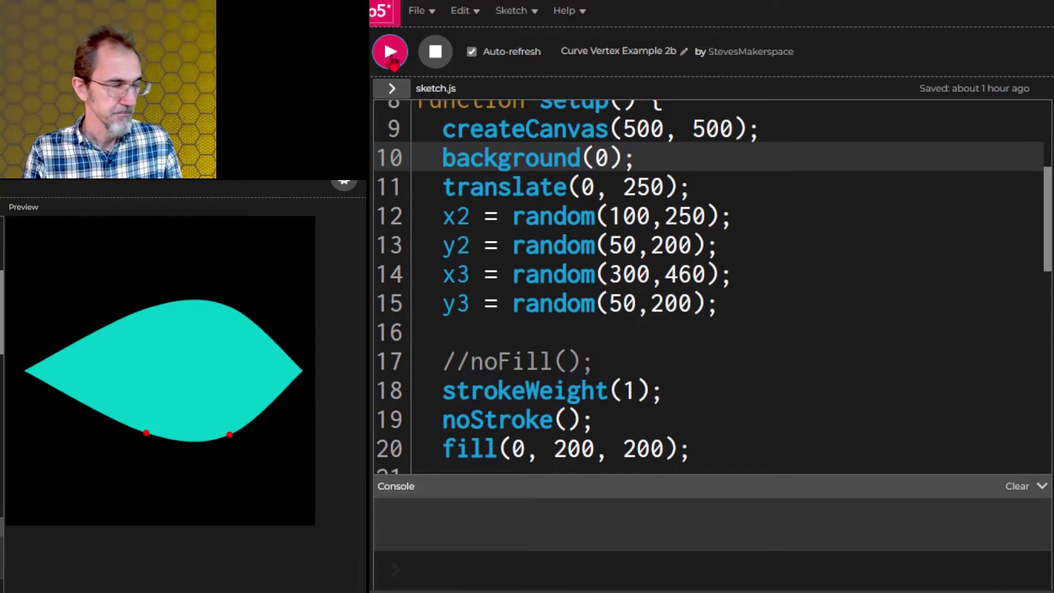
{"action": "left_click", "coordinate": [390, 52]}
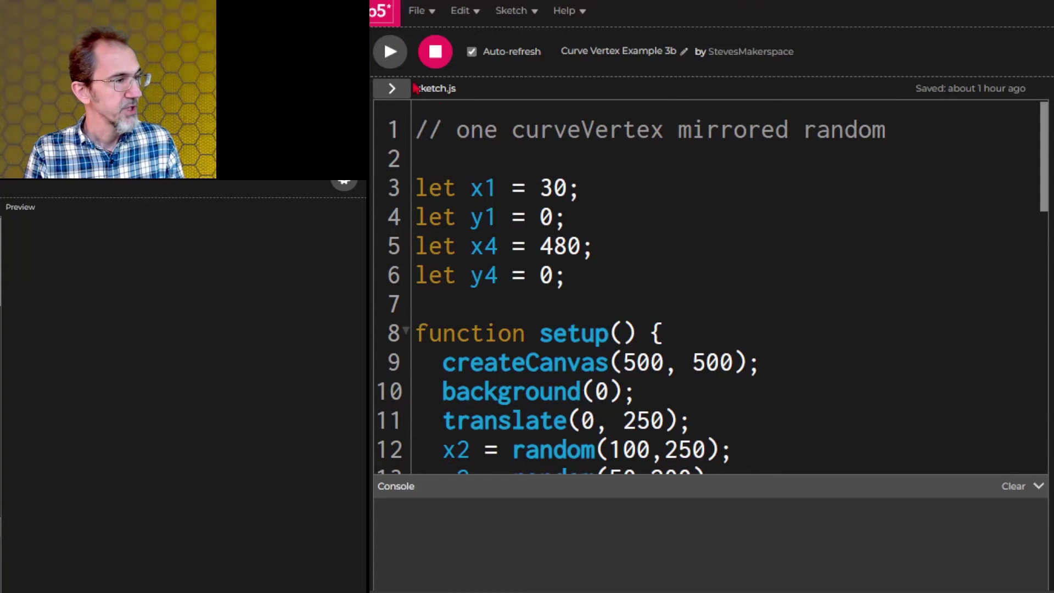
{"action": "mouse_move", "coordinate": [390, 51]}
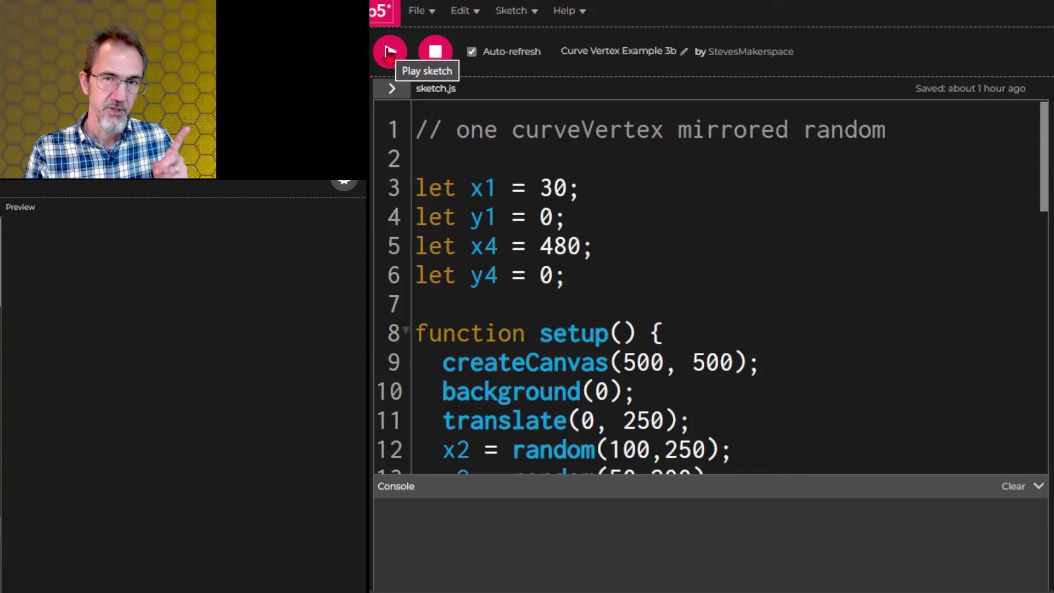
Step: Run Example 3b, then regenerate its random mirrored teal shape three more times
{"action": "left_click", "coordinate": [389, 52]}
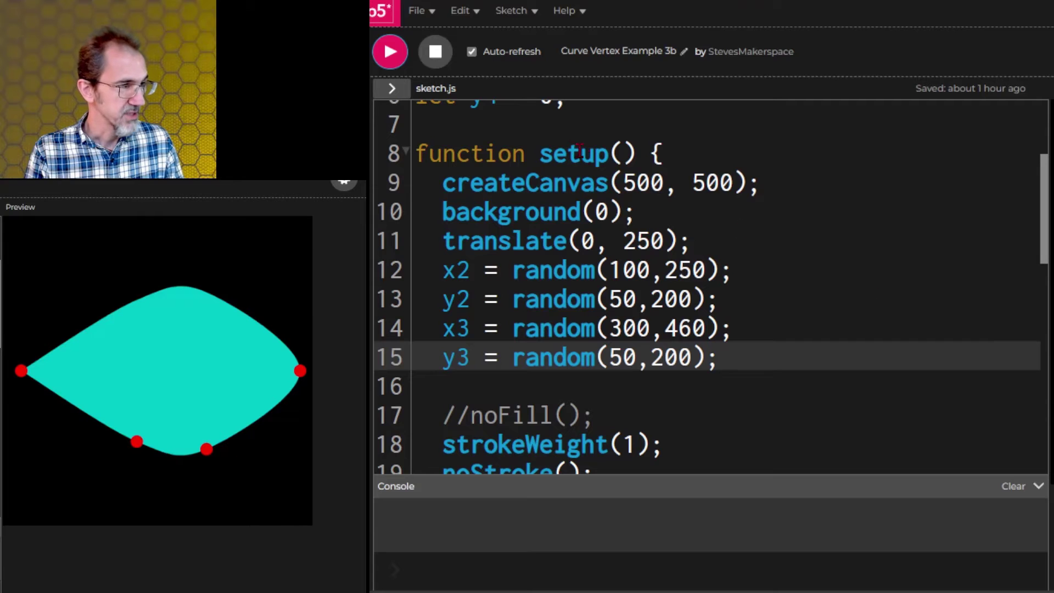
{"action": "left_click", "coordinate": [390, 52]}
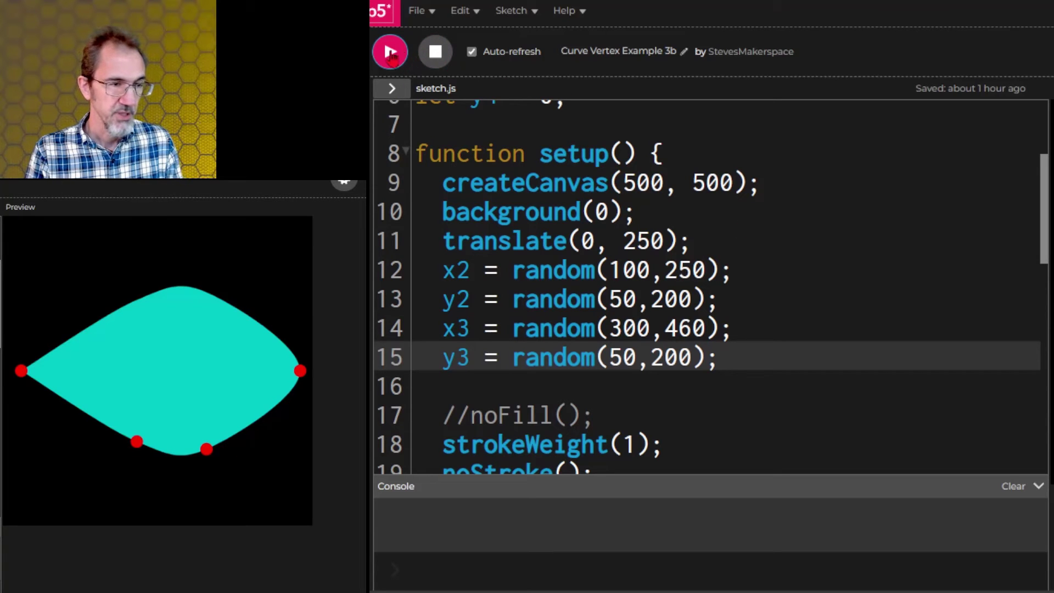
{"action": "left_click", "coordinate": [389, 51]}
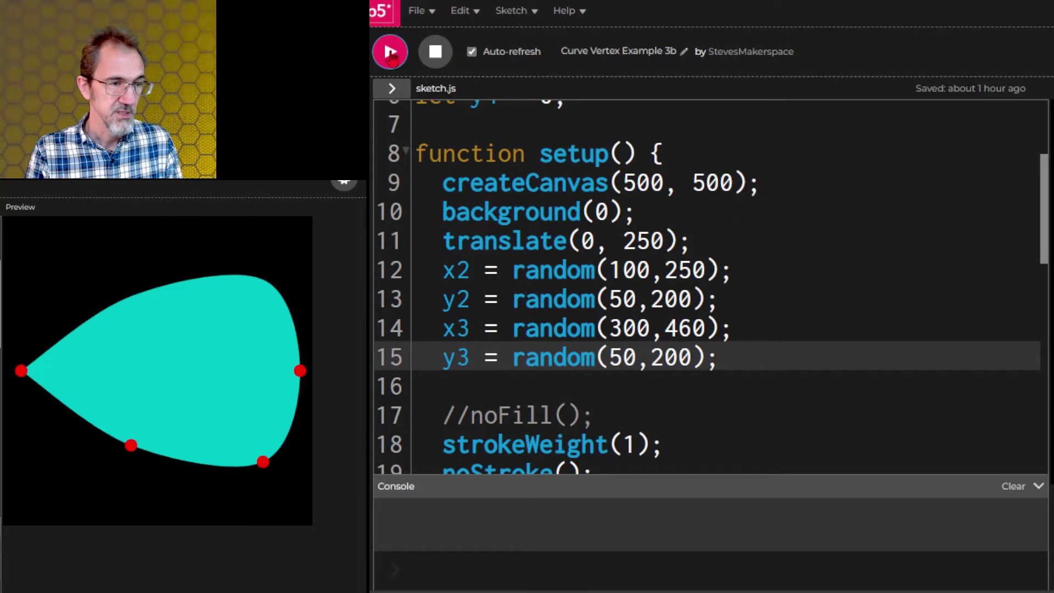
{"action": "left_click", "coordinate": [390, 51]}
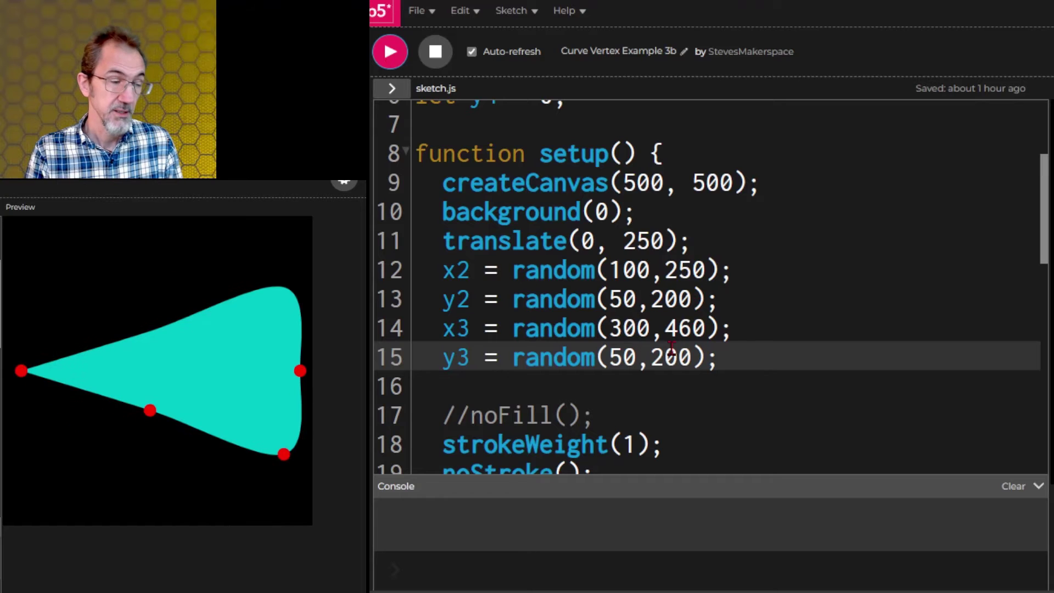
{"action": "mouse_move", "coordinate": [192, 407]}
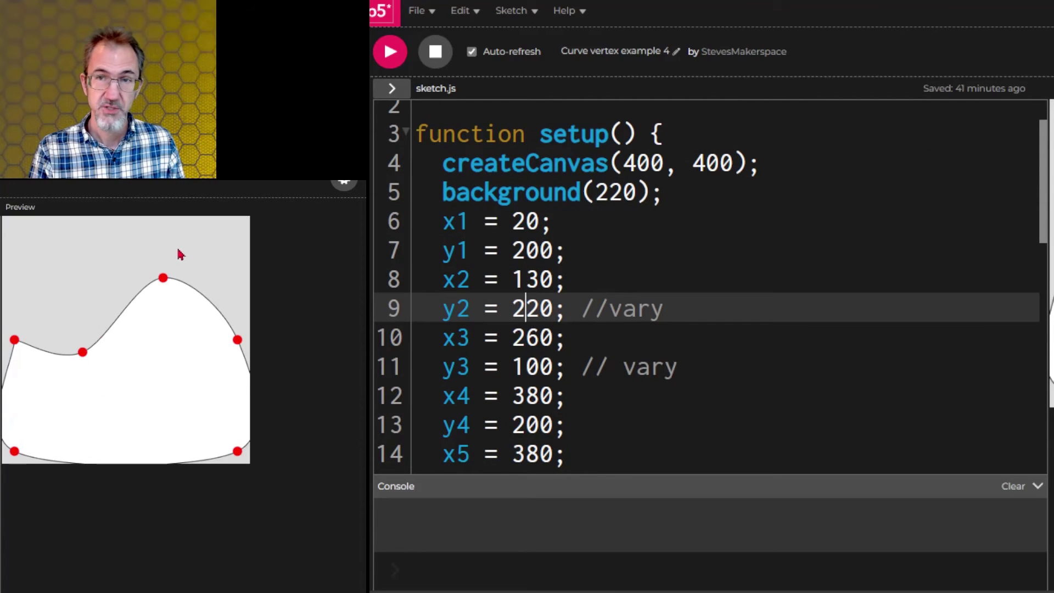
{"action": "mouse_move", "coordinate": [150, 261]}
{"action": "type", "text": "1"}
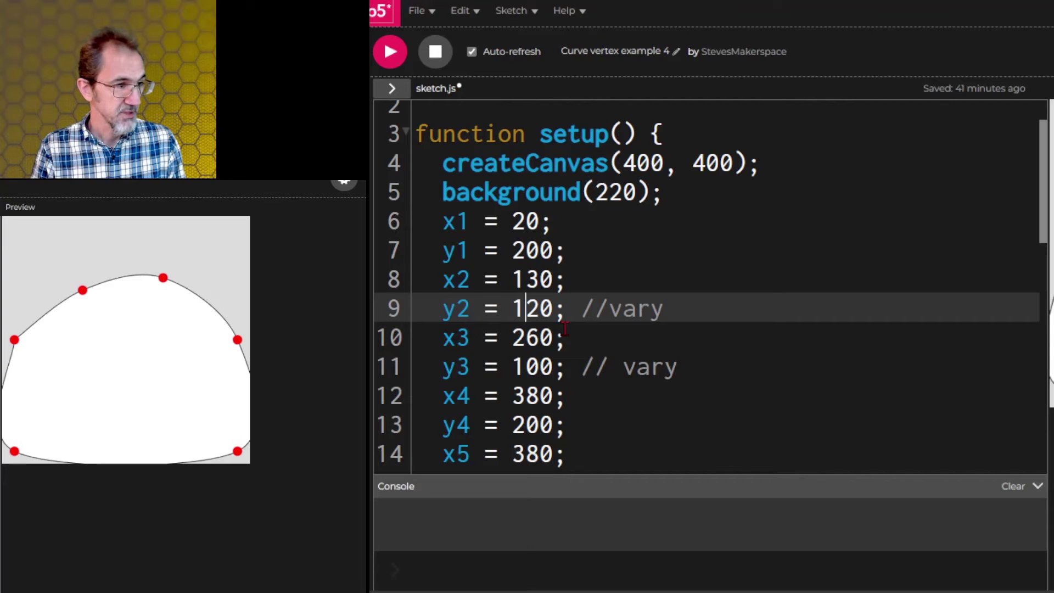
Step: Edit the y2 value on line 9, correcting it to 320
{"action": "type", "text": "36"}
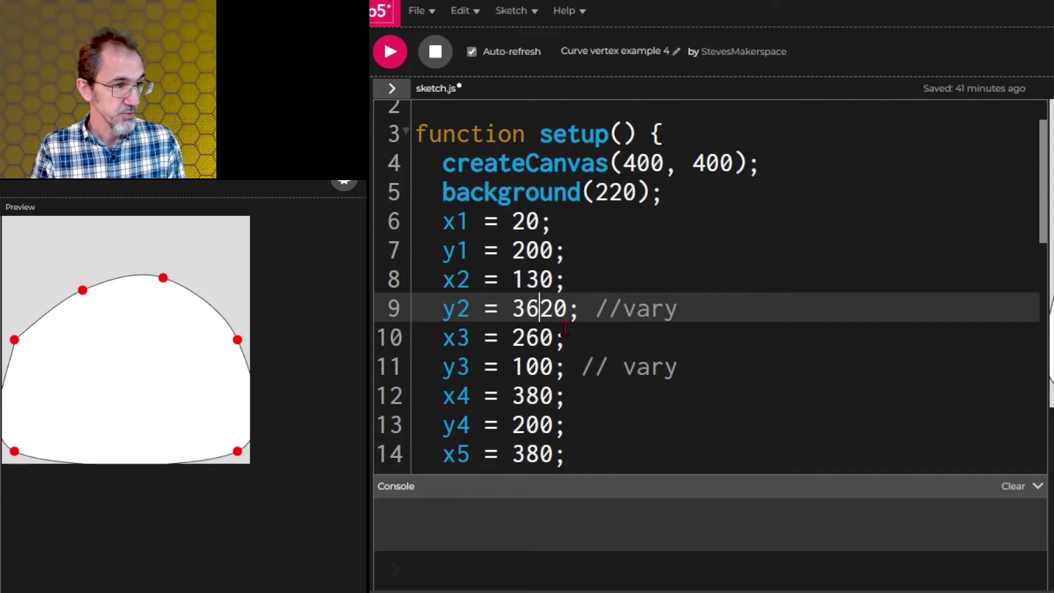
{"action": "key", "text": "Backspace"}
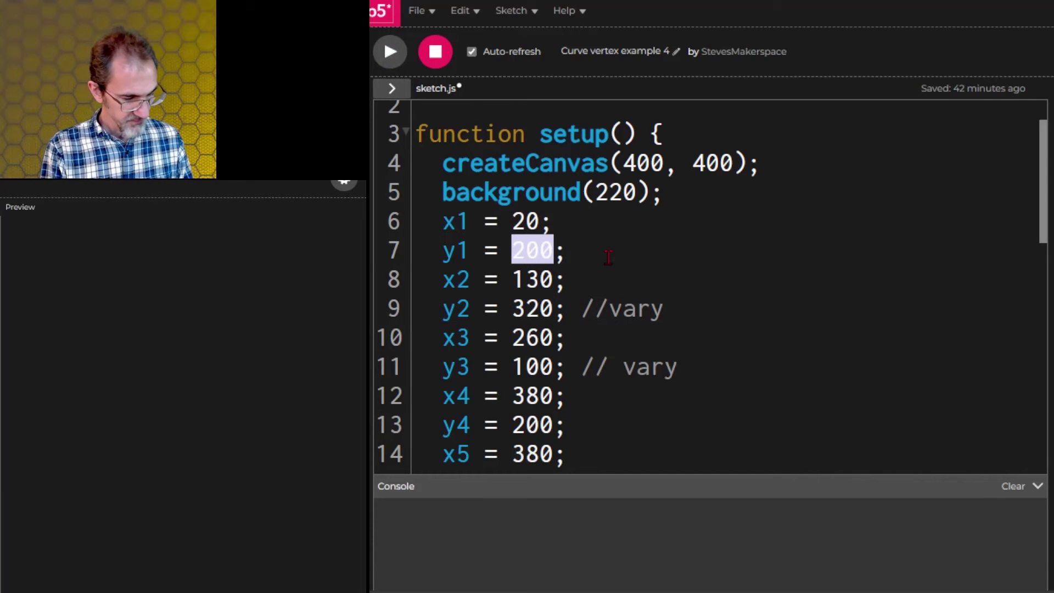
Step: Set y1 and y4 to height*0.5 and x1 to -width*0.1
{"action": "type", "text": "height"}
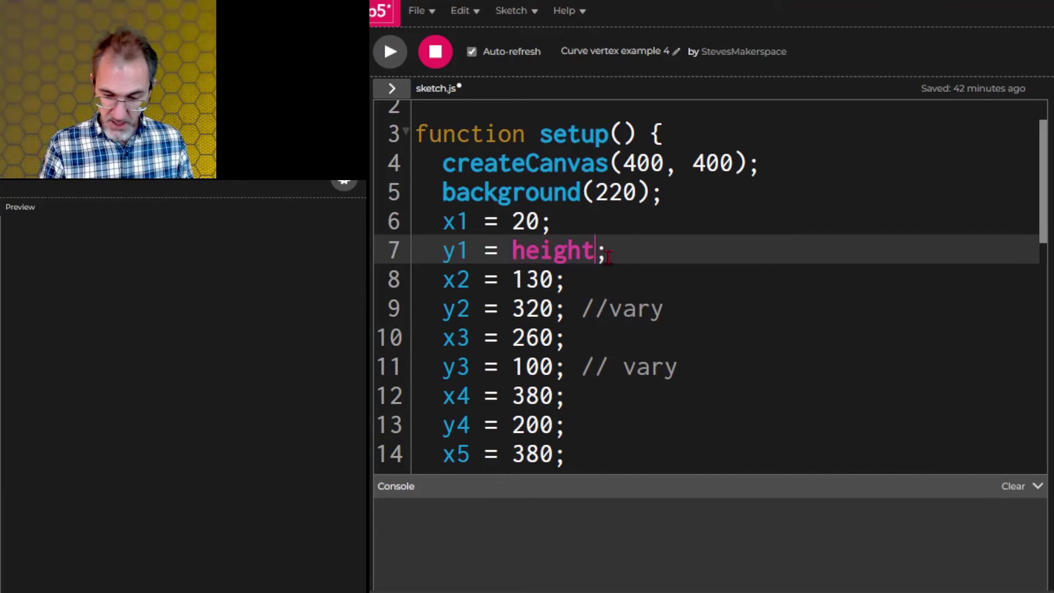
{"action": "type", "text": "*0.5"}
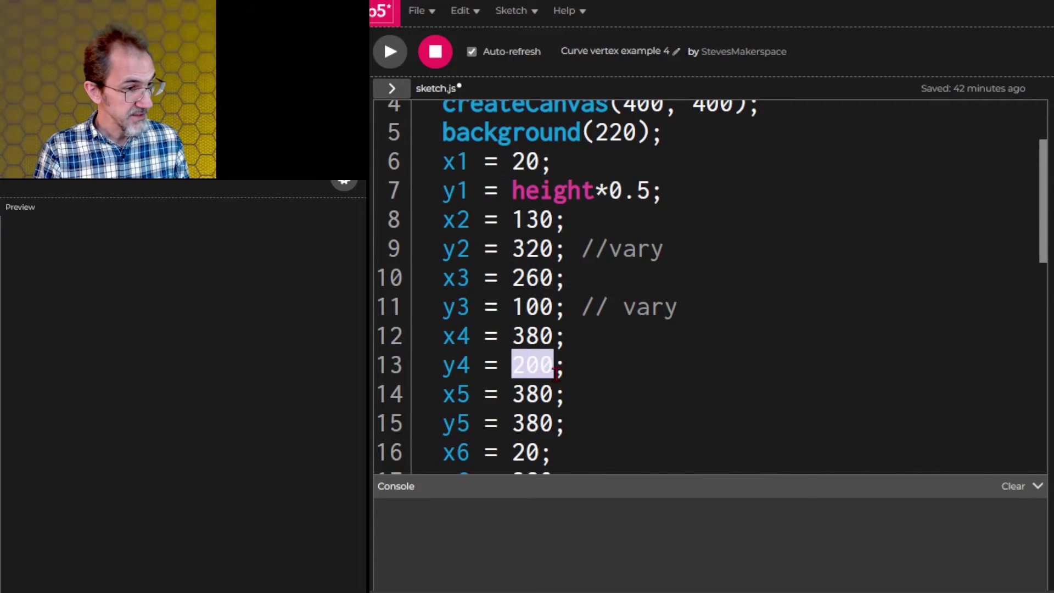
{"action": "type", "text": "height"}
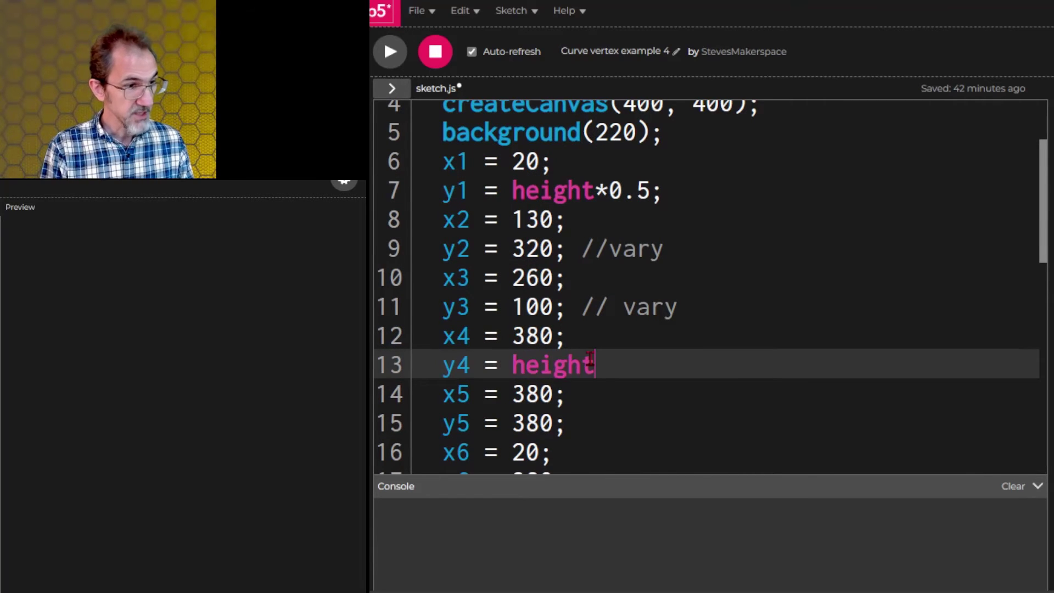
{"action": "type", "text": "*0.5;"}
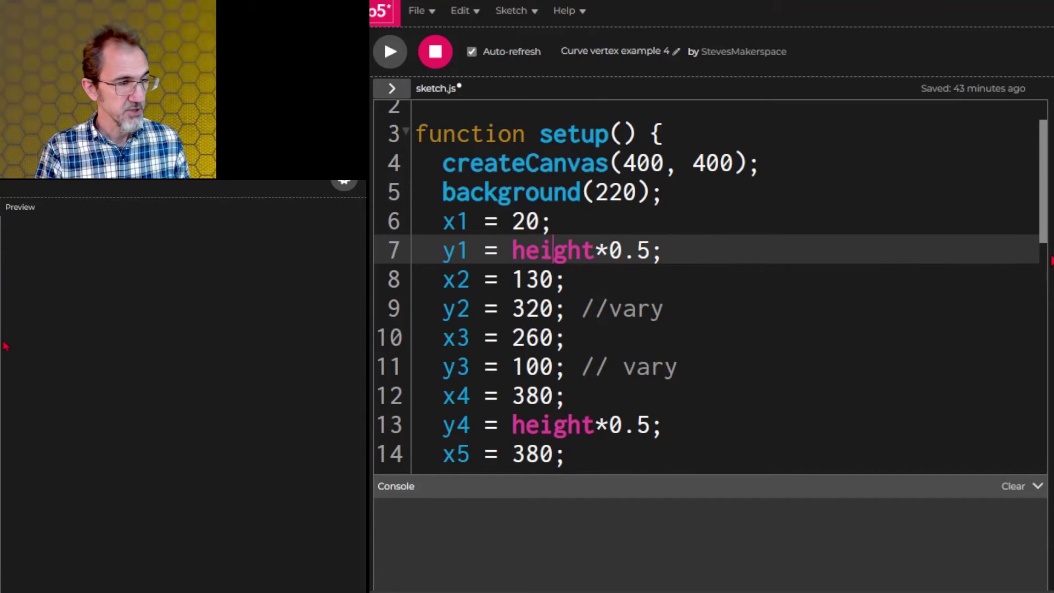
{"action": "double_click", "coordinate": [530, 222]}
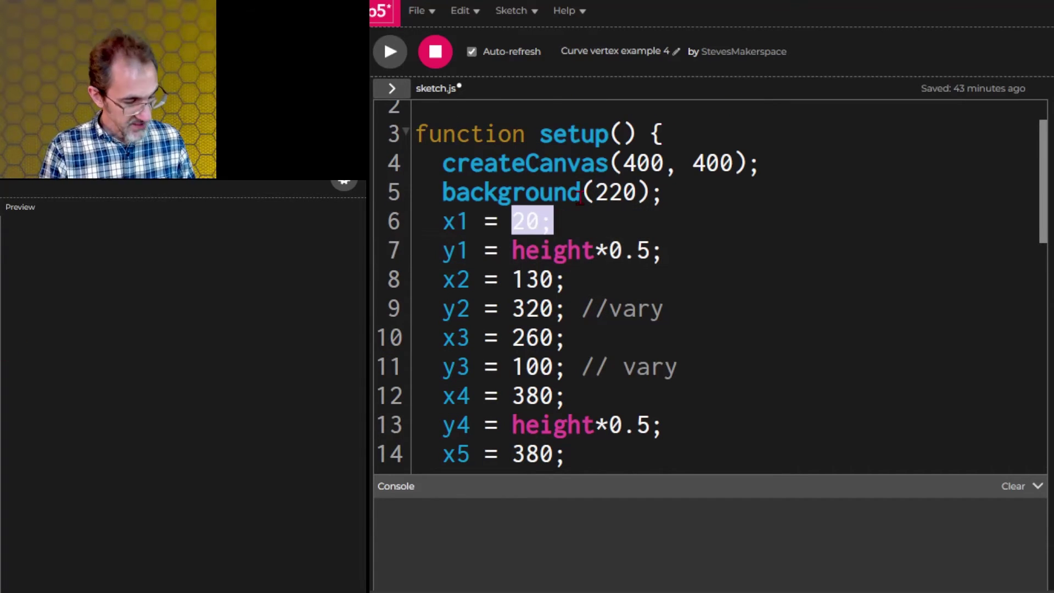
{"action": "type", "text": "-"}
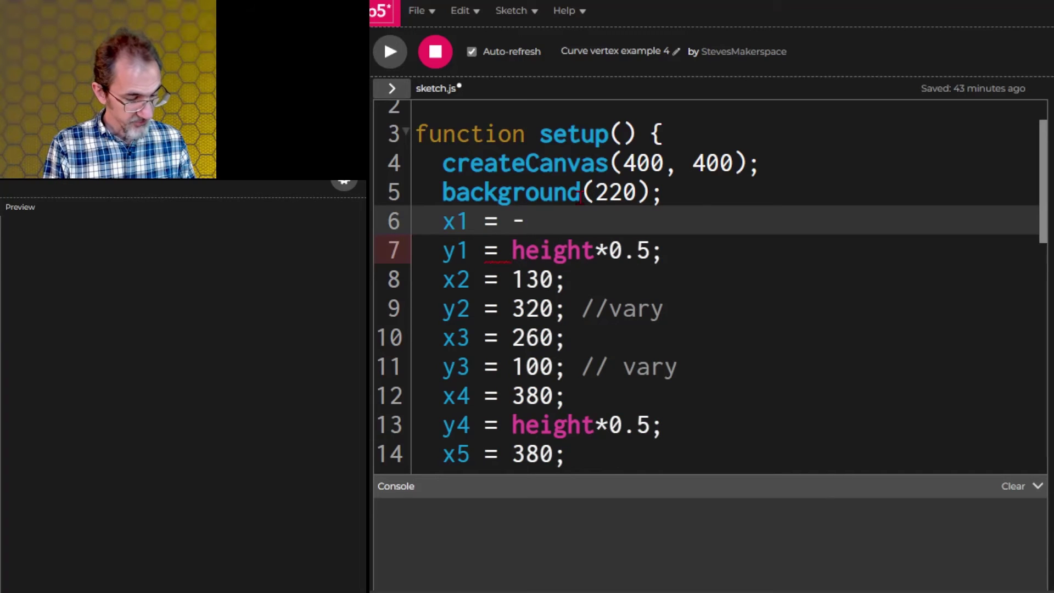
{"action": "type", "text": "width*0."}
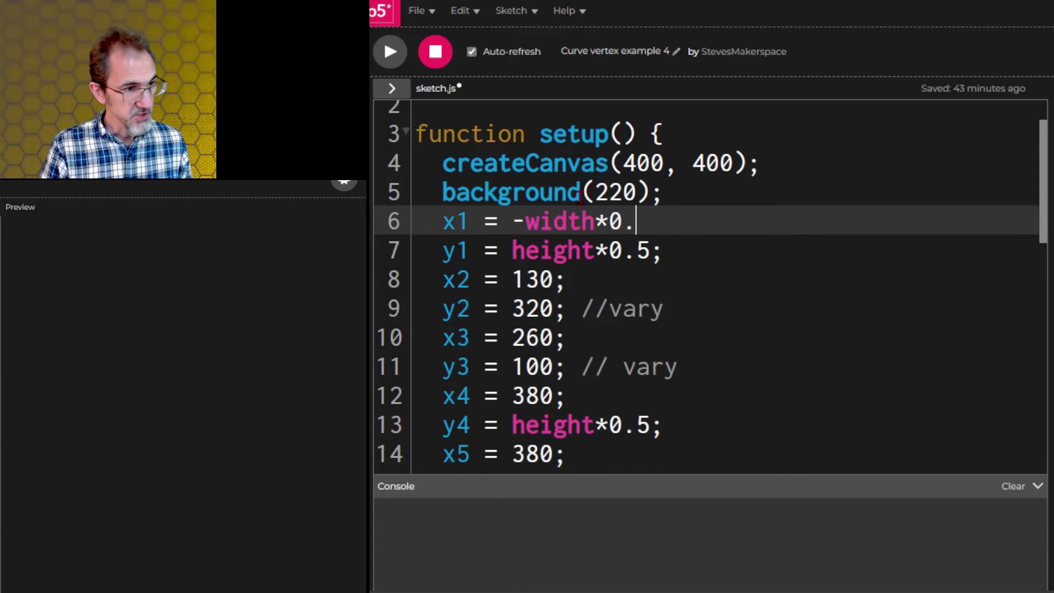
{"action": "type", "text": "1;"}
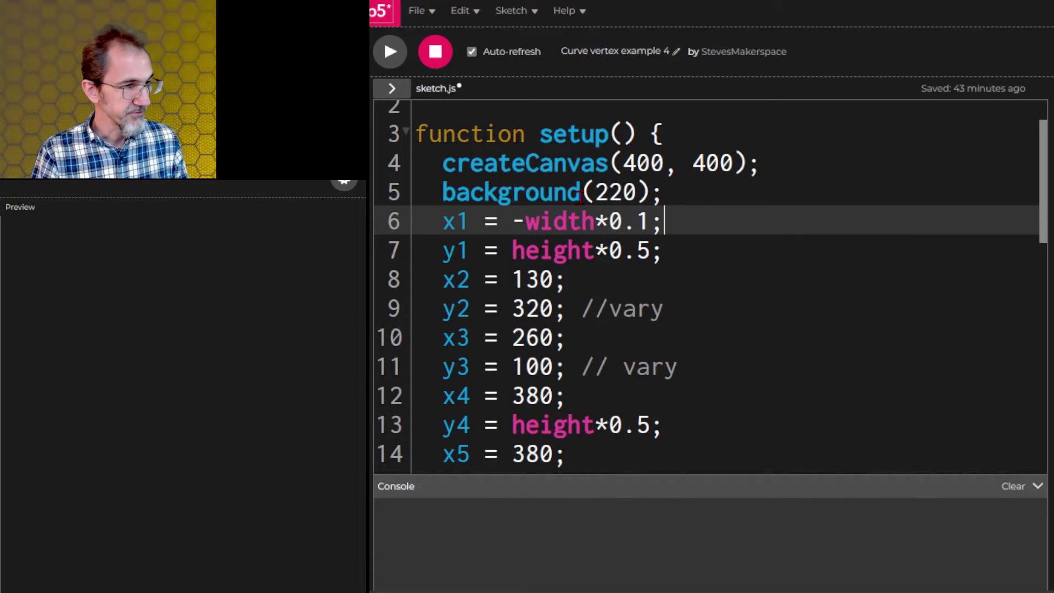
Step: Set x4 to width*1.1 and rerun so the curve's ends extend past the canvas
{"action": "left_click", "coordinate": [565, 396]}
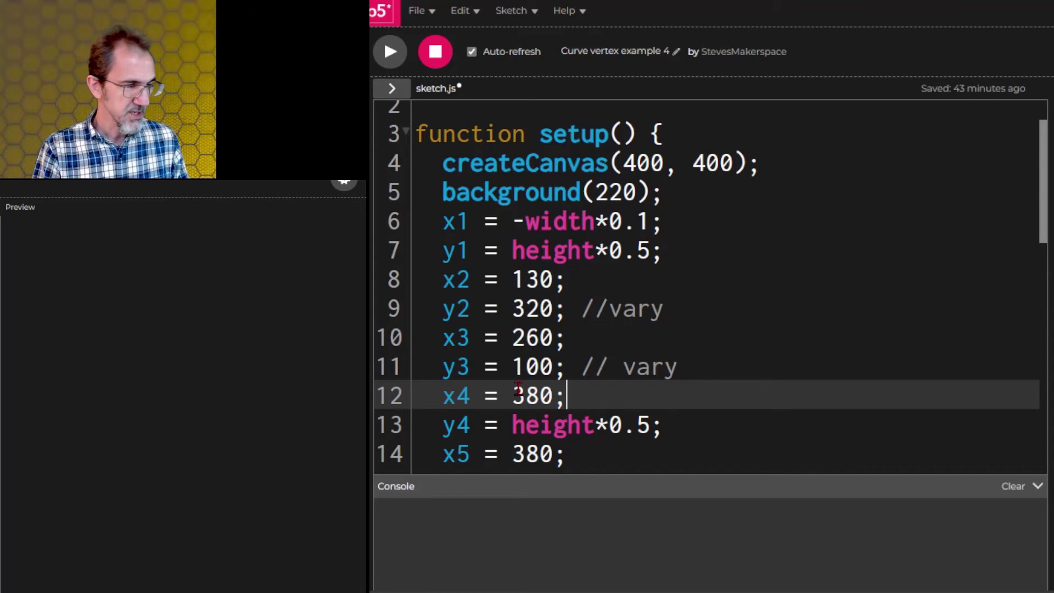
{"action": "left_click_drag", "start_coordinate": [511, 395], "coordinate": [568, 395]}
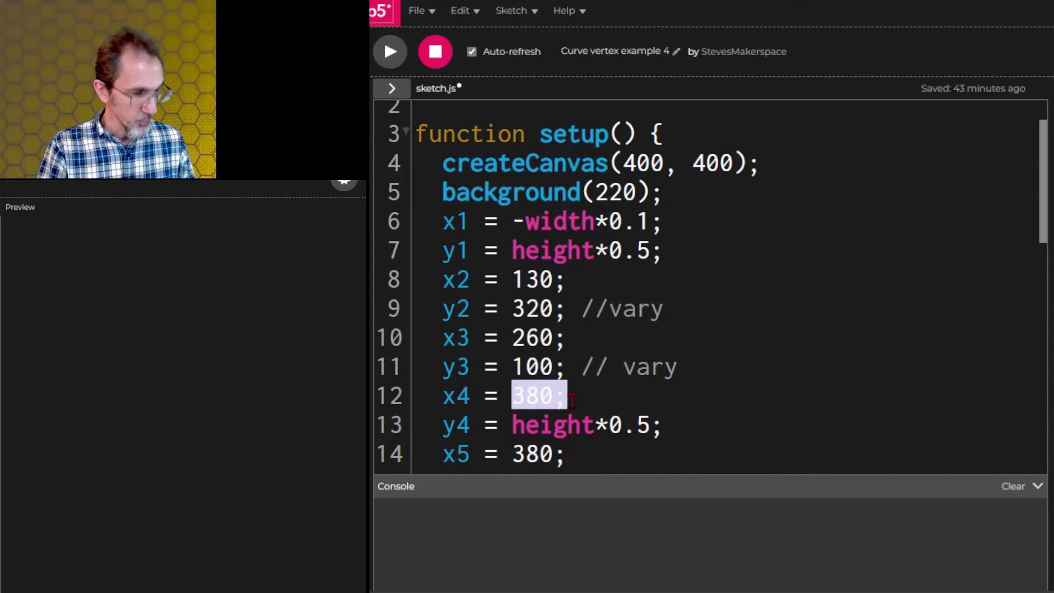
{"action": "type", "text": "width"}
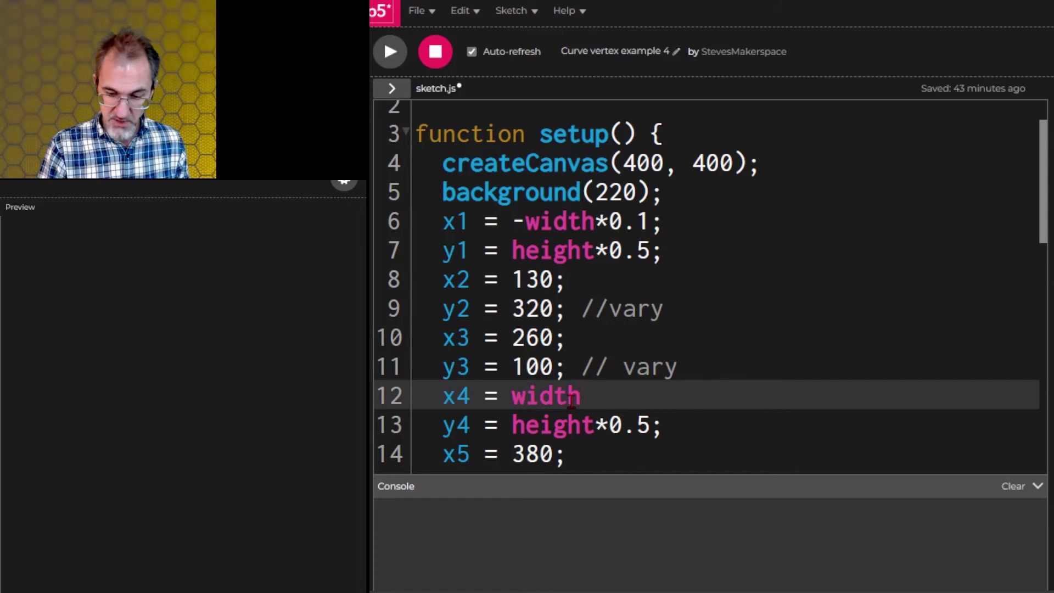
{"action": "type", "text": "*1.1"}
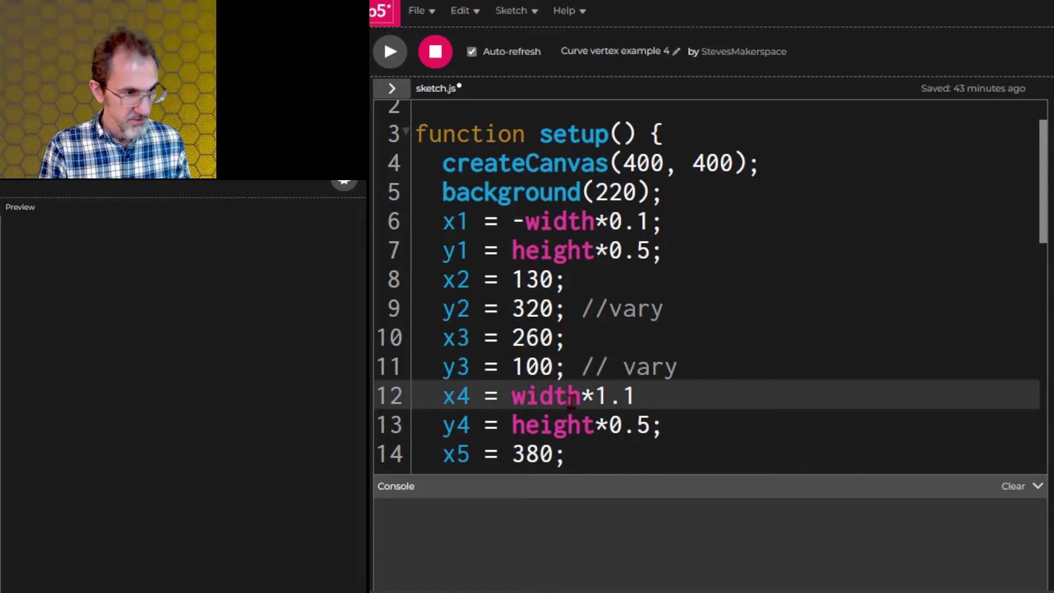
{"action": "type", "text": ";"}
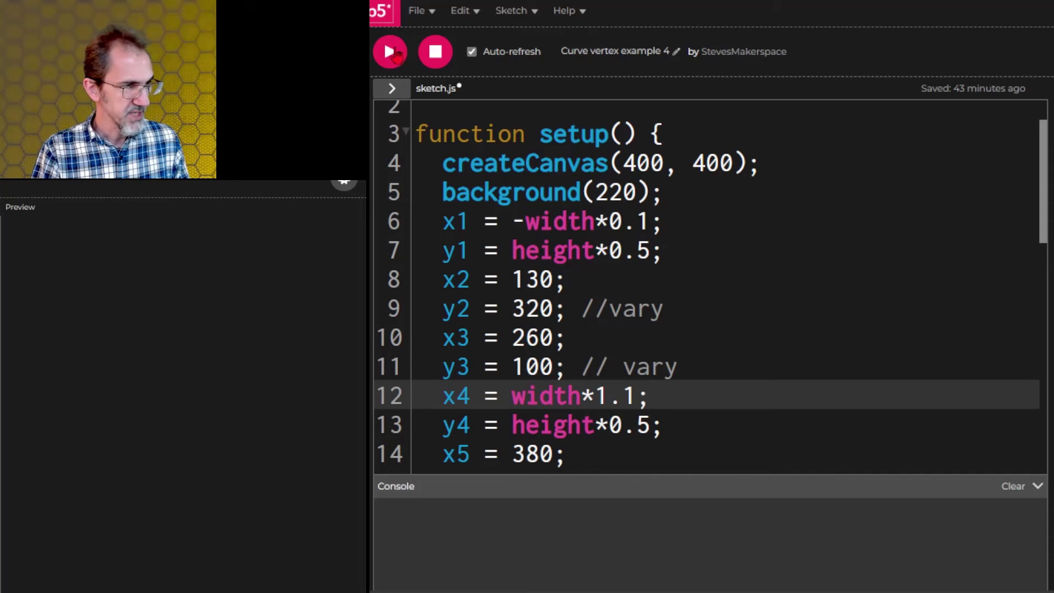
{"action": "left_click", "coordinate": [390, 52]}
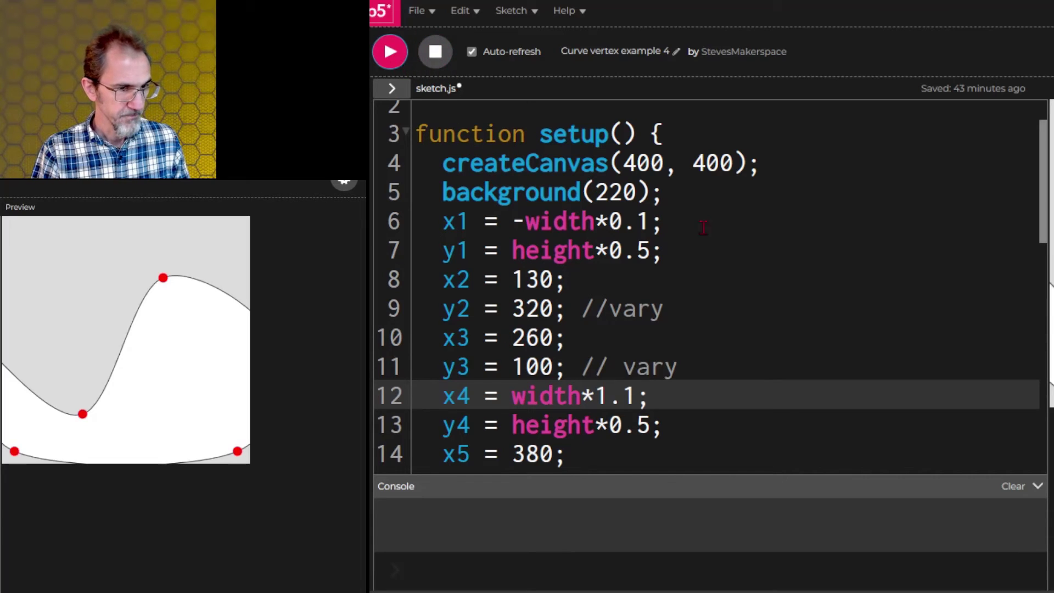
{"action": "mouse_move", "coordinate": [281, 508]}
{"action": "type", "text": "width*1.1"}
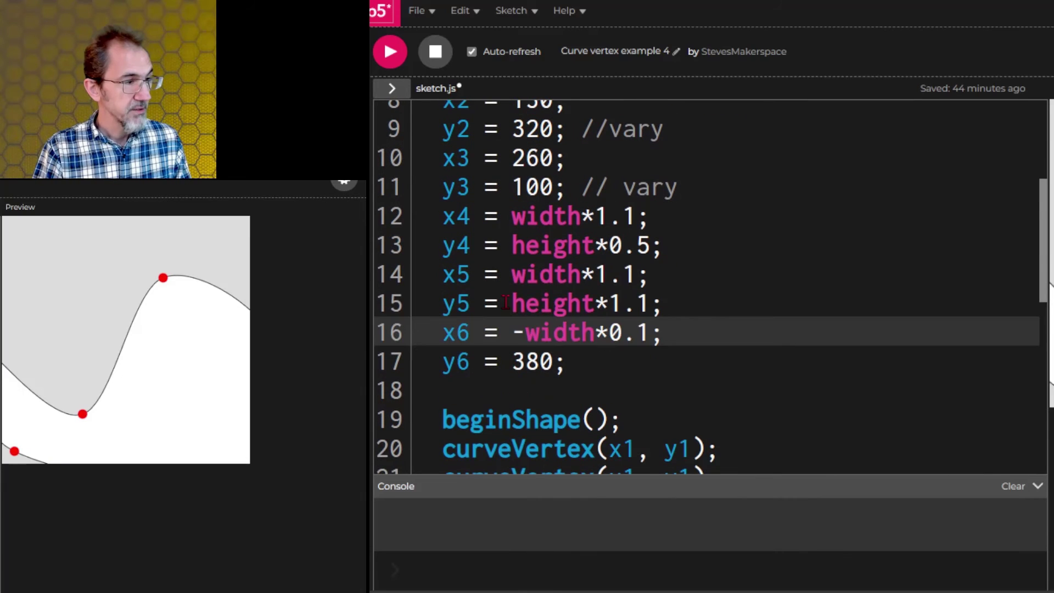
Step: Enter height*1.1 so points 5 and 6 sit below the canvas's bottom corners
{"action": "type", "text": "height*1.1"}
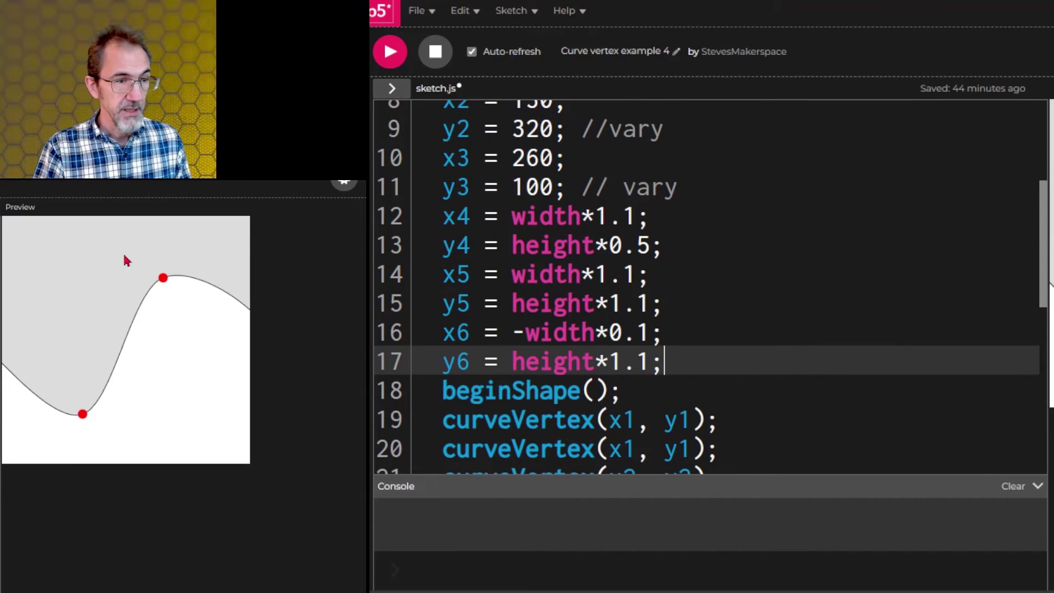
{"action": "mouse_move", "coordinate": [117, 390]}
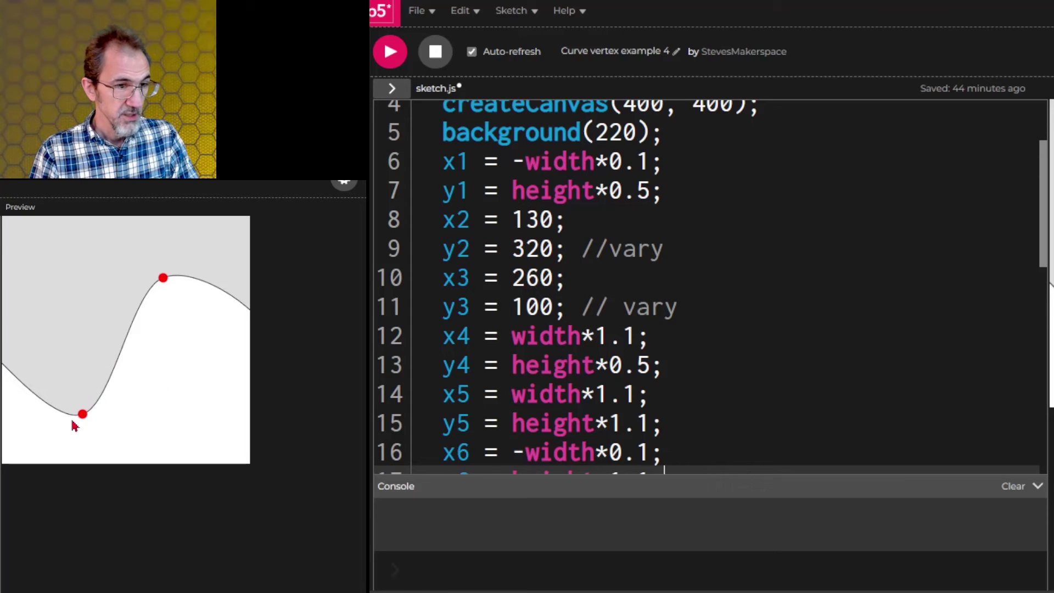
{"action": "mouse_move", "coordinate": [170, 265]}
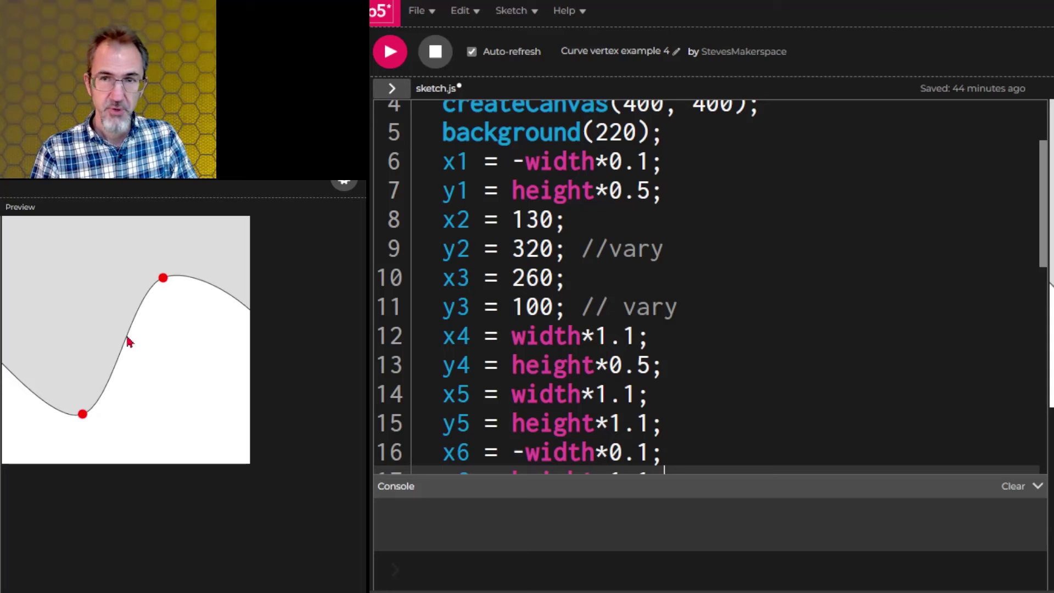
{"action": "mouse_move", "coordinate": [194, 279]}
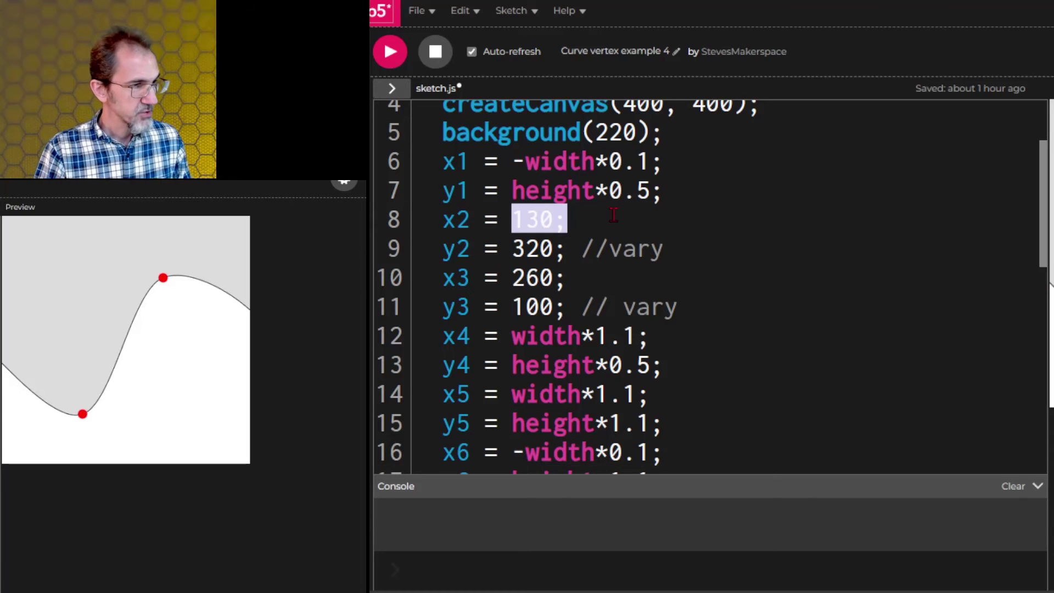
Step: Replace the fixed x2 and x3 values with width*0.33 and width*0.67
{"action": "type", "text": "width*"}
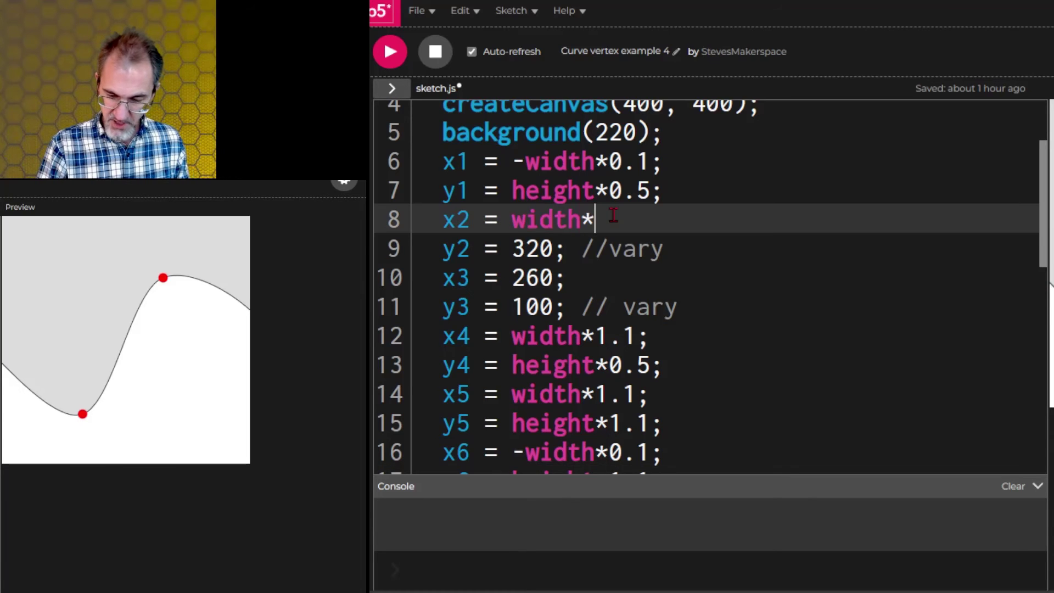
{"action": "type", "text": "0.33"}
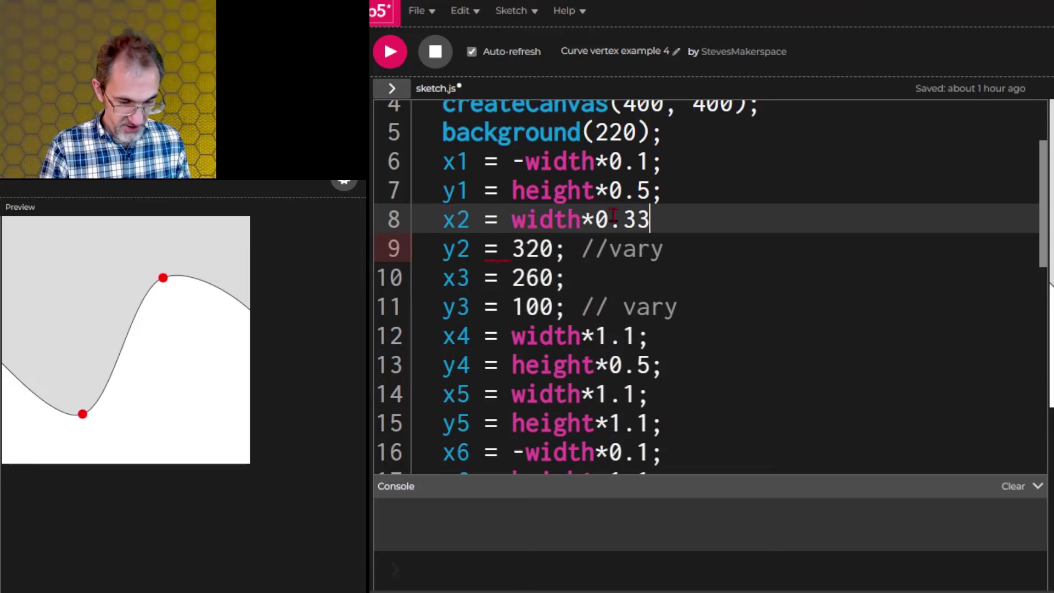
{"action": "type", "text": ";"}
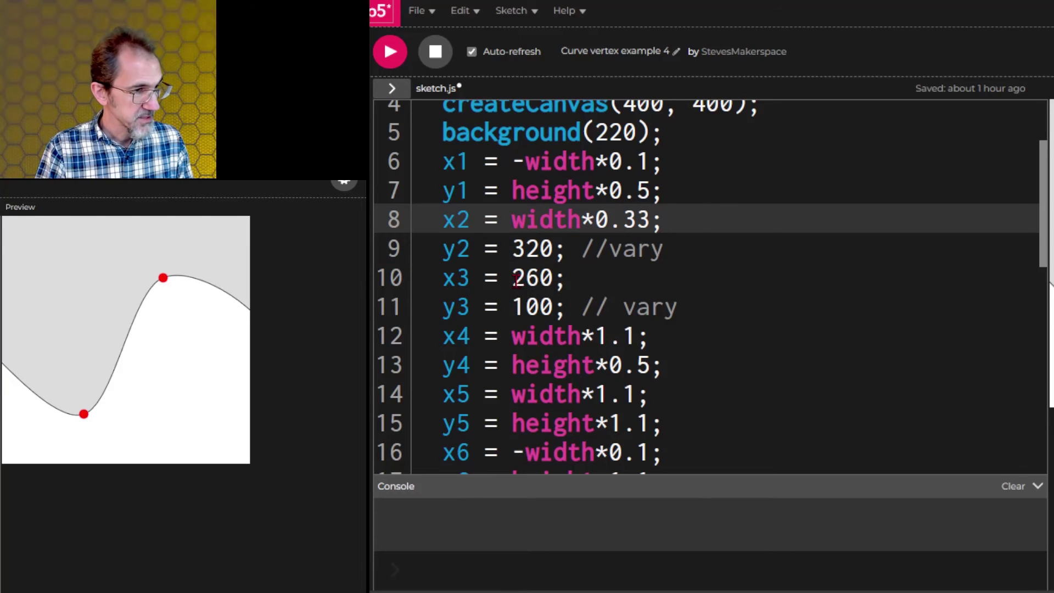
{"action": "type", "text": "wid"}
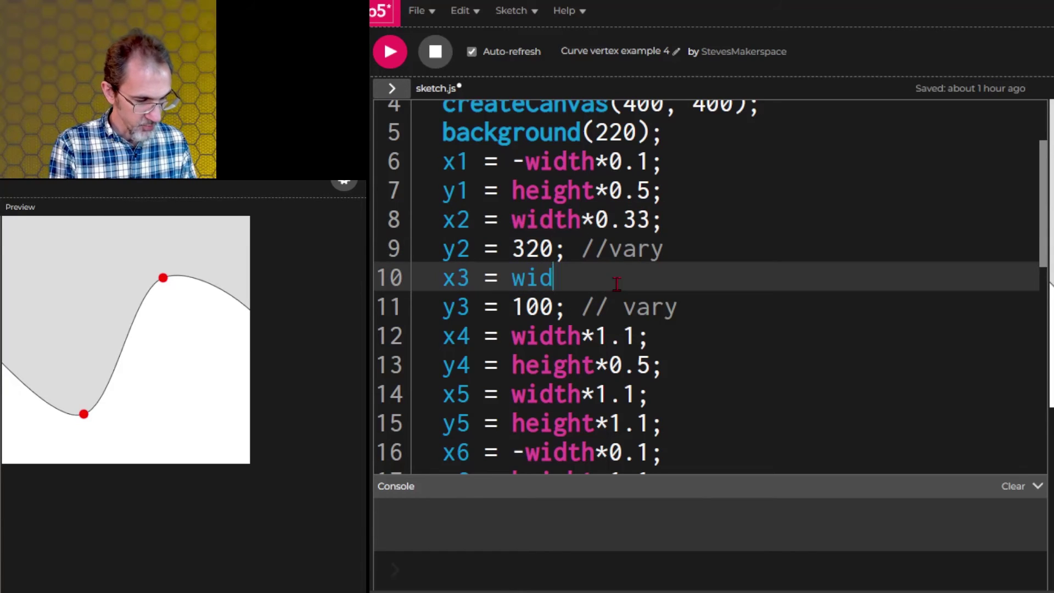
{"action": "type", "text": "th*0.6"}
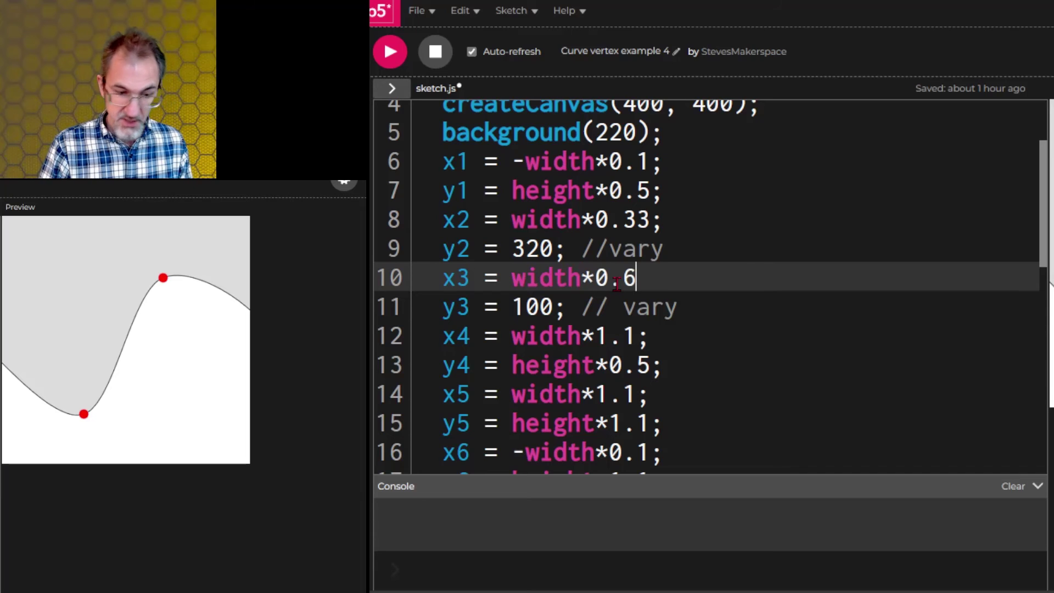
{"action": "type", "text": "7;"}
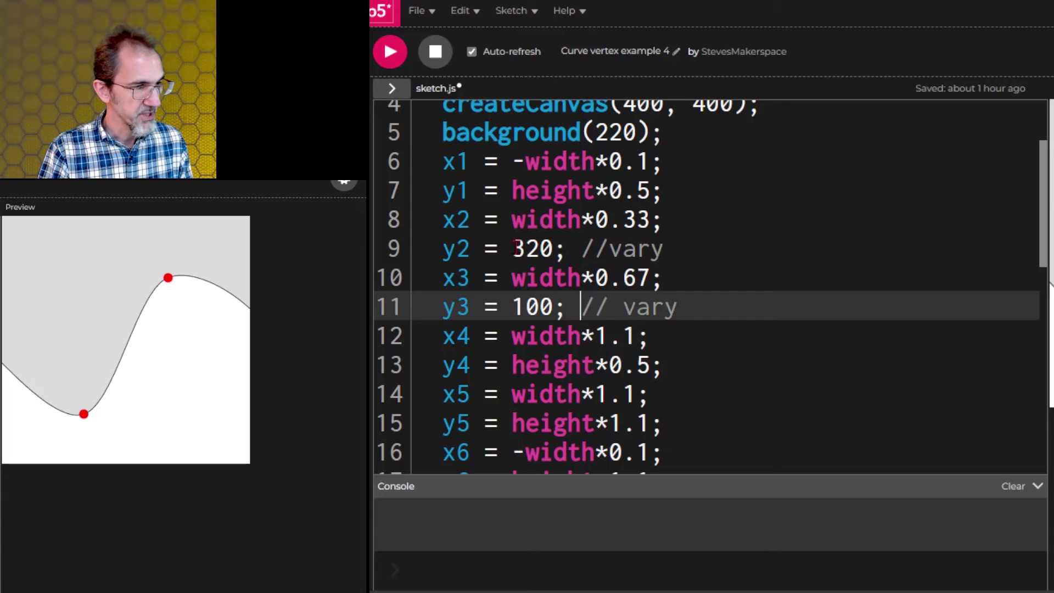
Step: Replace y2's fixed value 320 with random(height*0.3, height*0.7)
{"action": "double_click", "coordinate": [531, 249]}
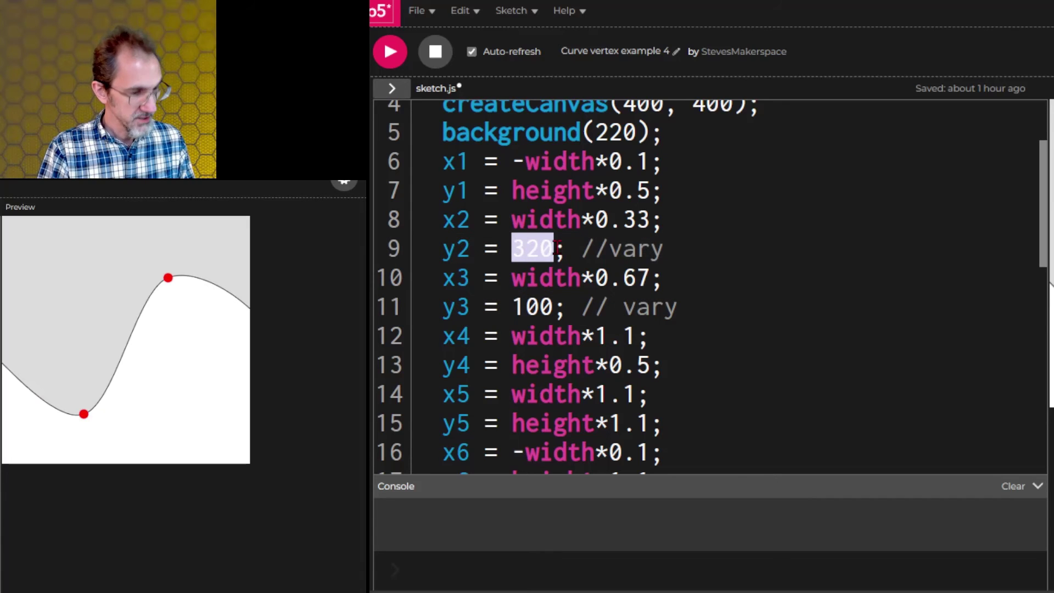
{"action": "type", "text": "random(height)"}
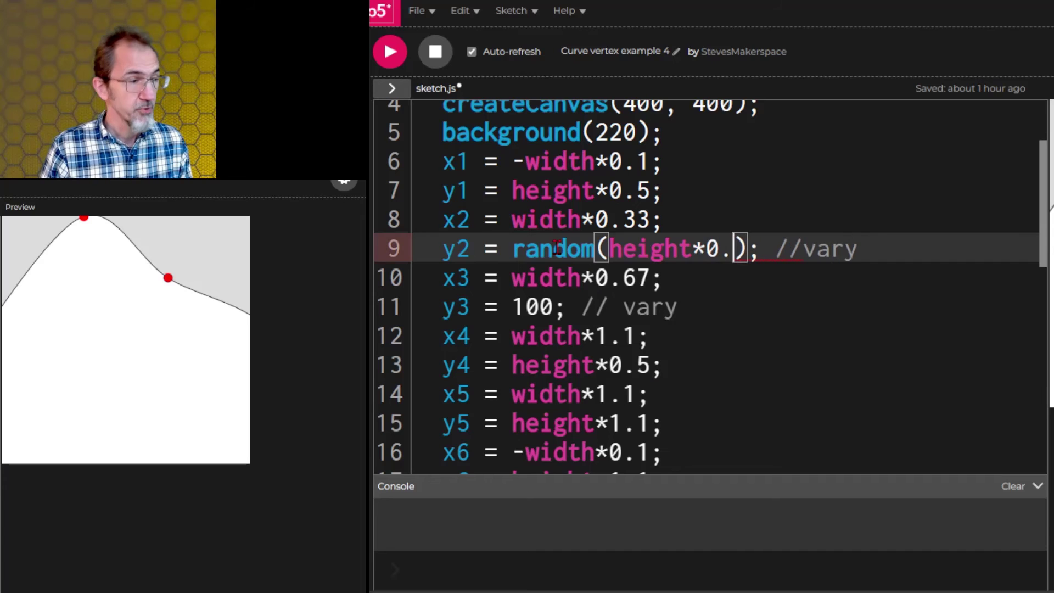
{"action": "type", "text": "3"}
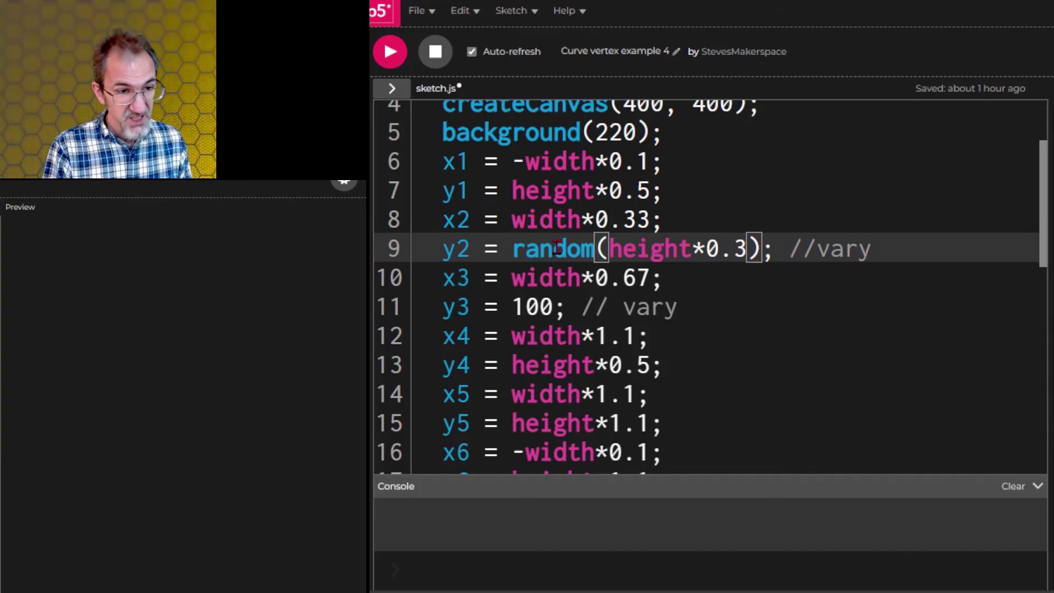
{"action": "type", "text": ",height*0.7"}
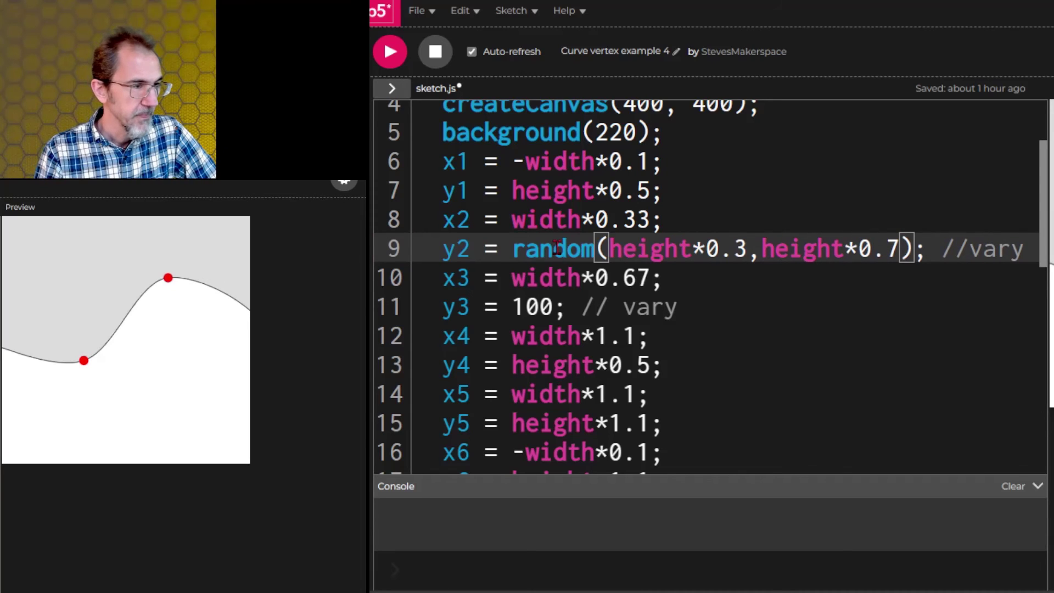
Step: Rerun the sketch four times to generate new random curves
{"action": "left_click", "coordinate": [389, 52]}
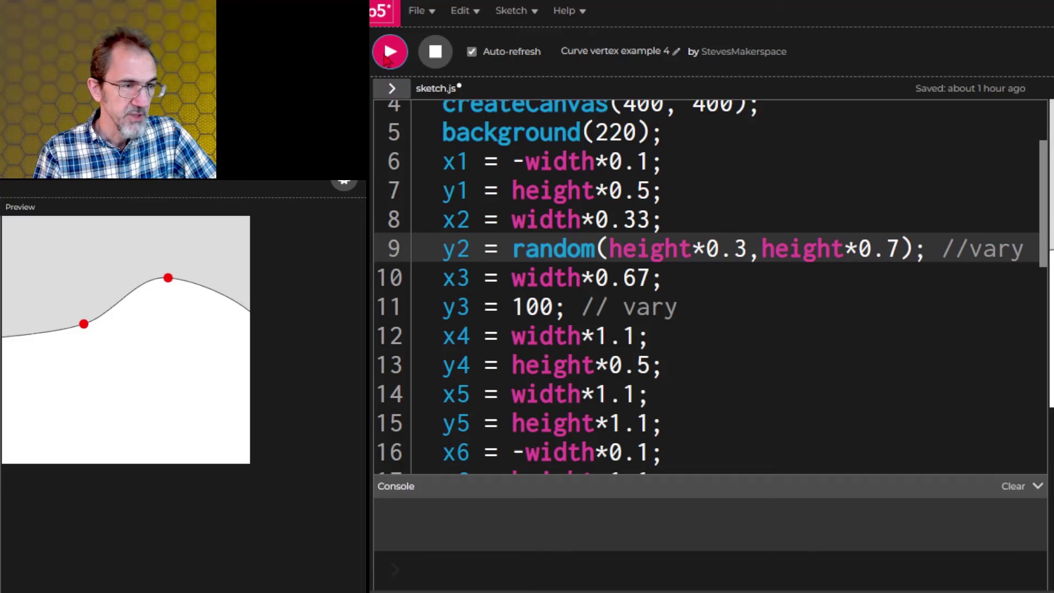
{"action": "left_click", "coordinate": [388, 51]}
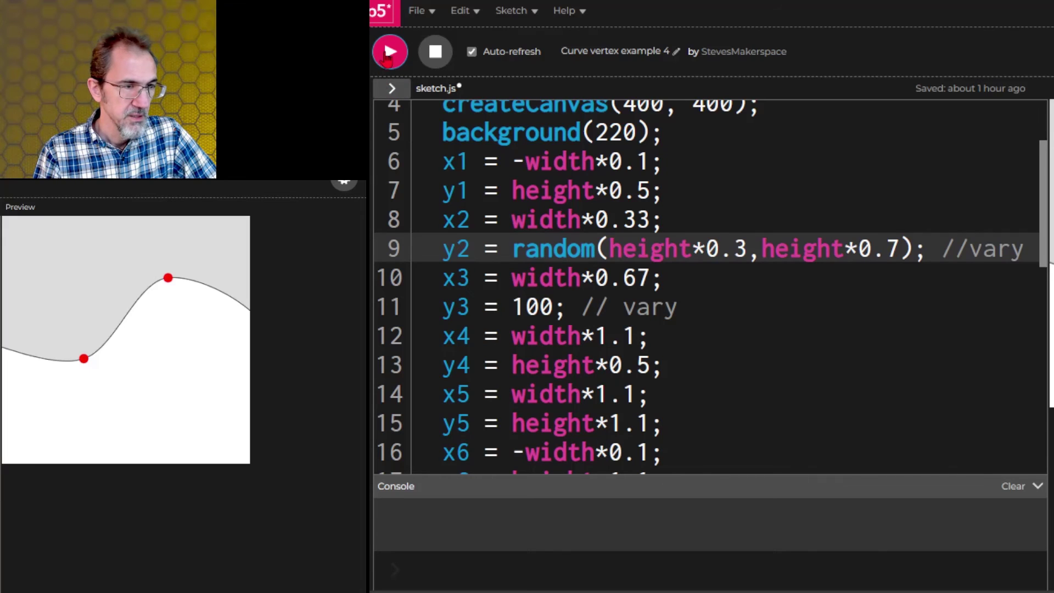
{"action": "left_click", "coordinate": [389, 51]}
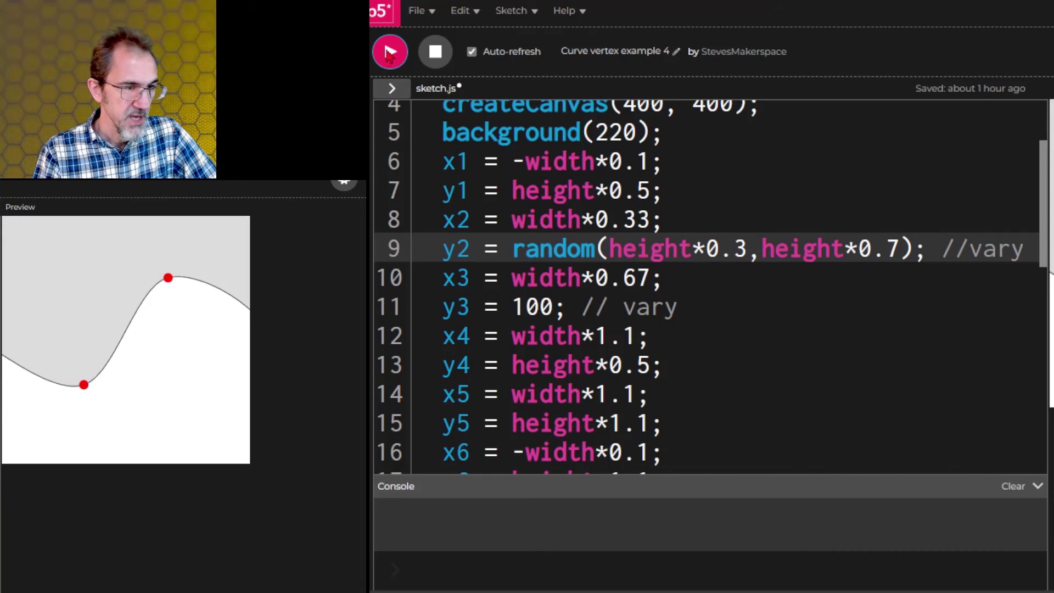
{"action": "left_click", "coordinate": [389, 52]}
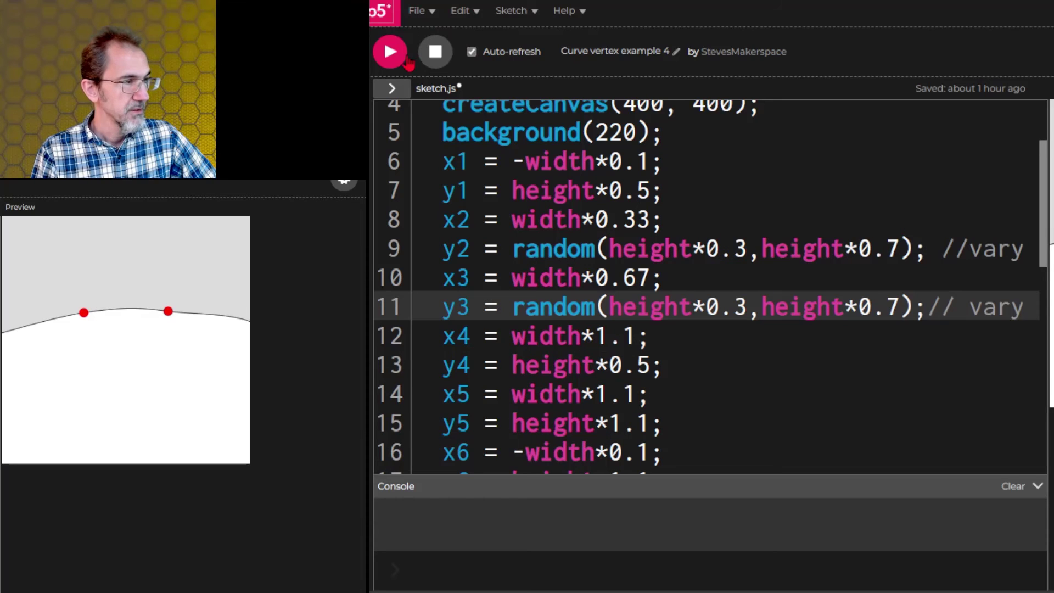
Step: Rerun the sketch repeatedly to test the randomized y3 height
{"action": "left_click", "coordinate": [390, 51]}
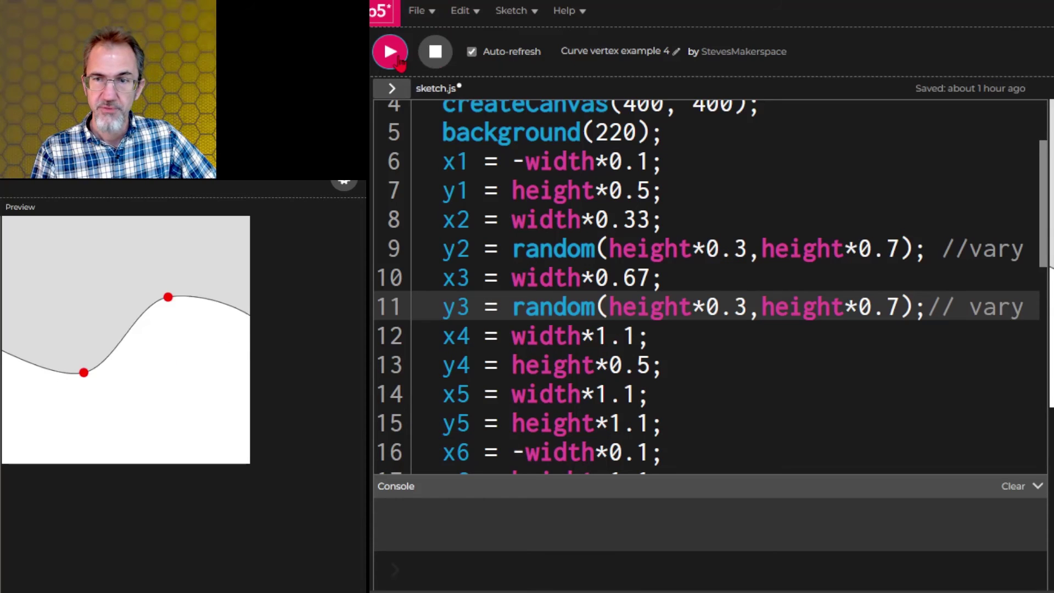
{"action": "left_click", "coordinate": [390, 52]}
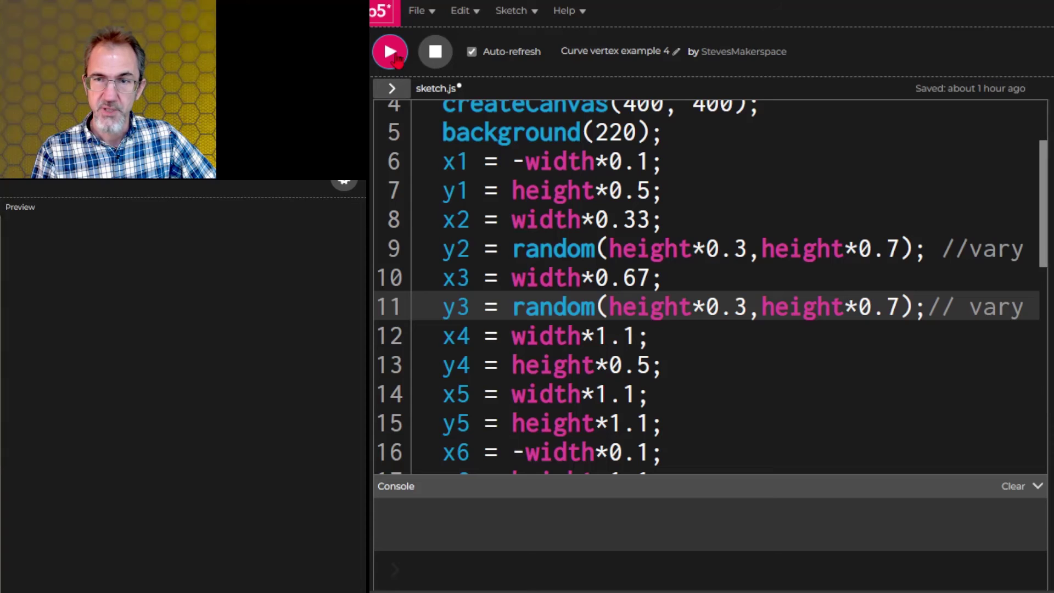
{"action": "left_click", "coordinate": [389, 52]}
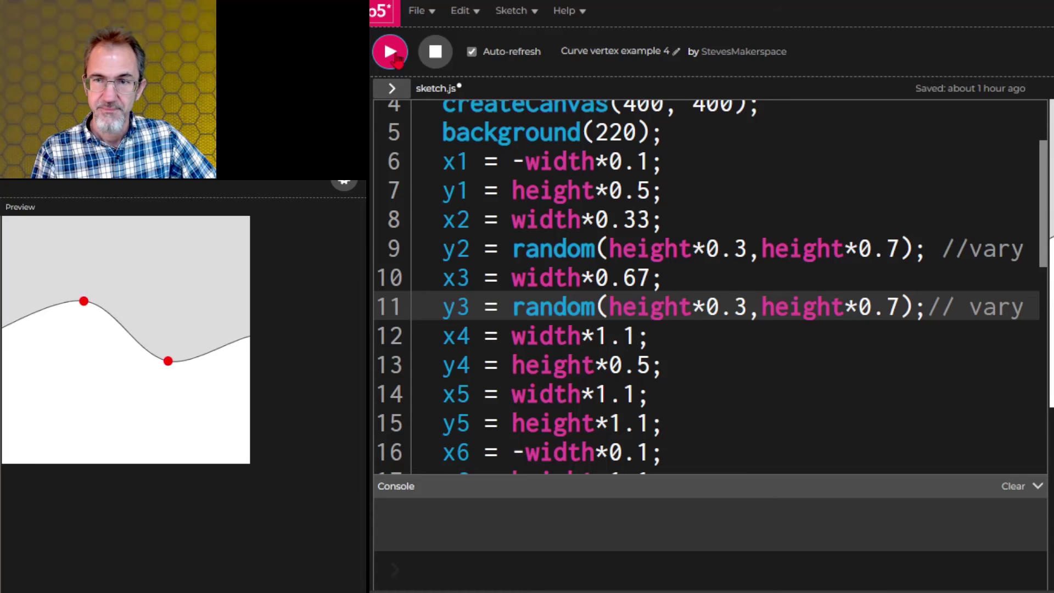
{"action": "left_click", "coordinate": [389, 52]}
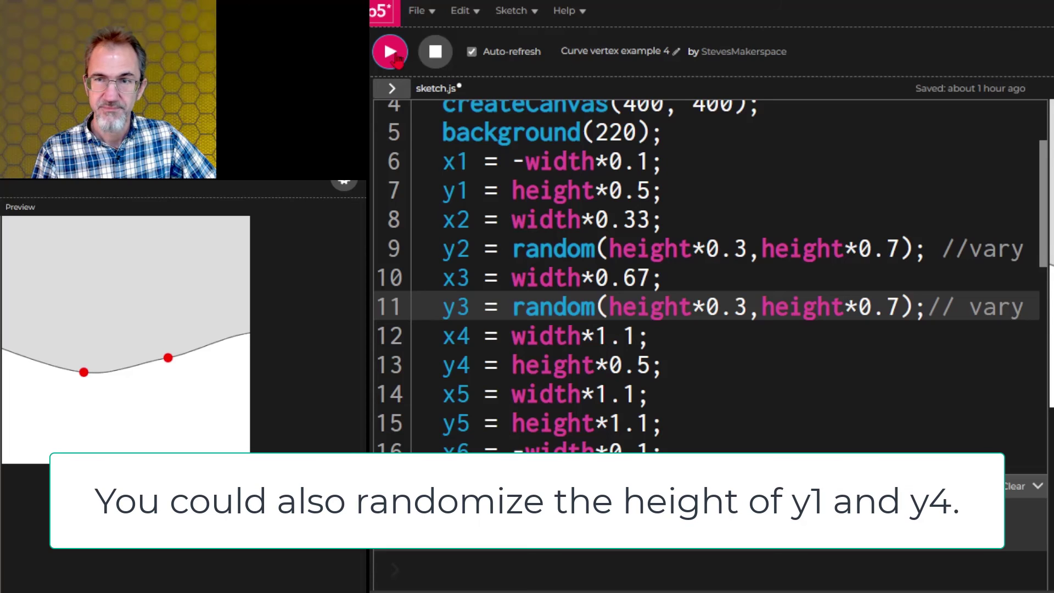
{"action": "left_click", "coordinate": [417, 10]}
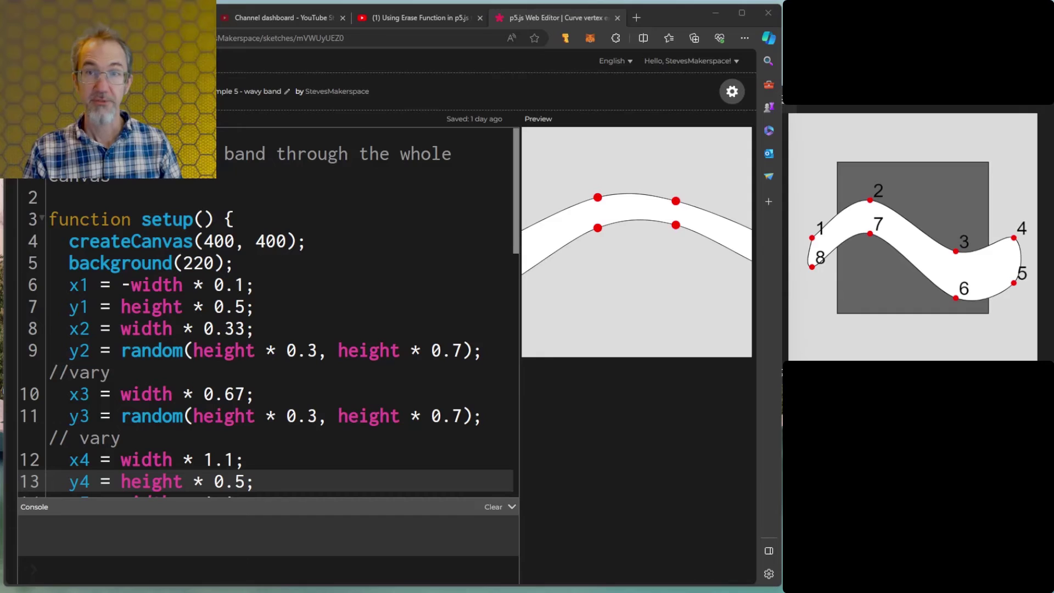
{"action": "mouse_move", "coordinate": [683, 248]}
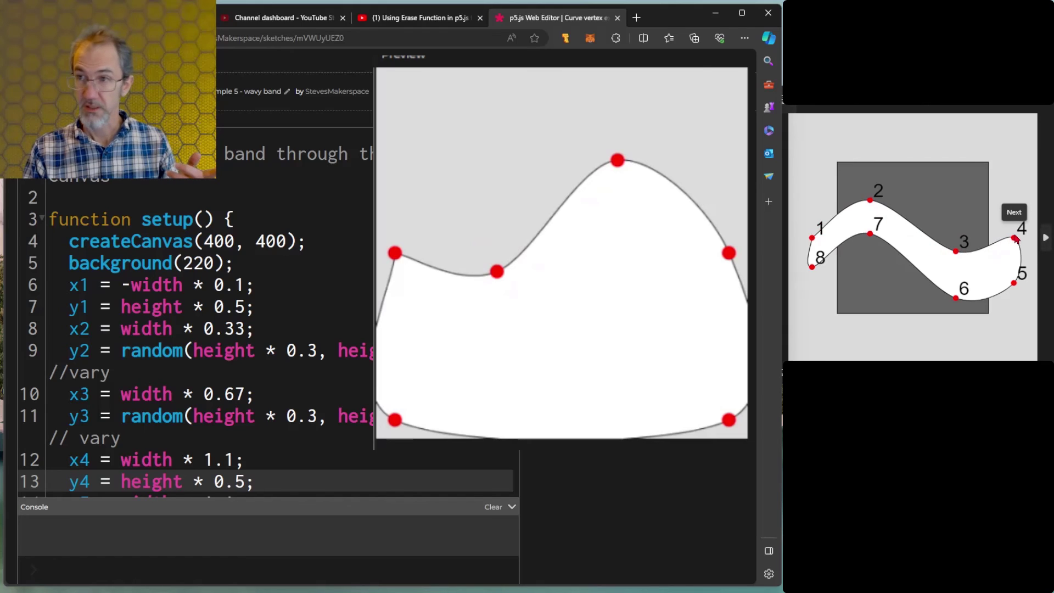
{"action": "mouse_move", "coordinate": [1014, 306]}
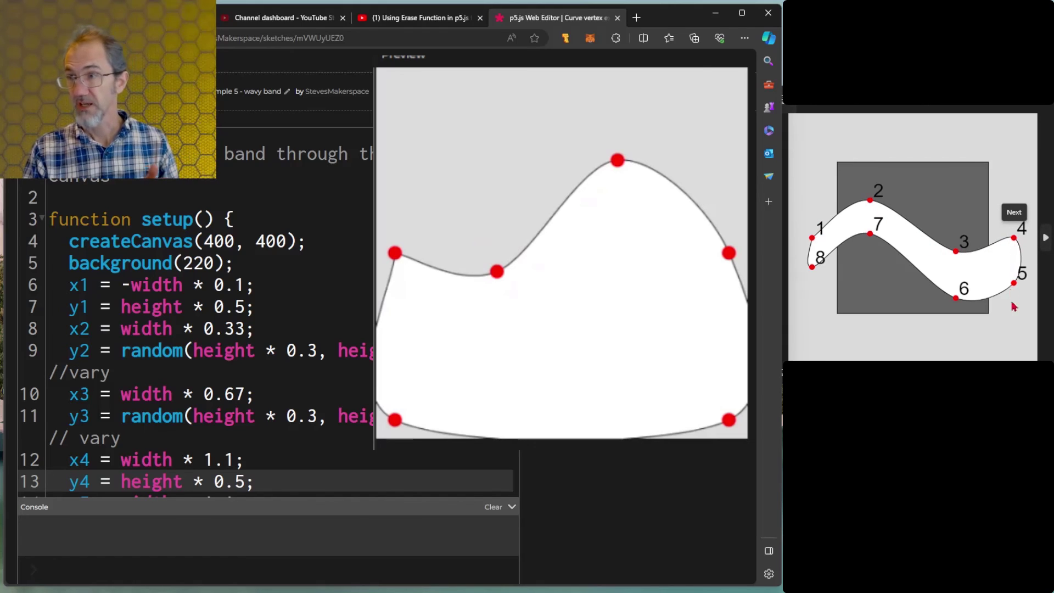
{"action": "mouse_move", "coordinate": [827, 329]}
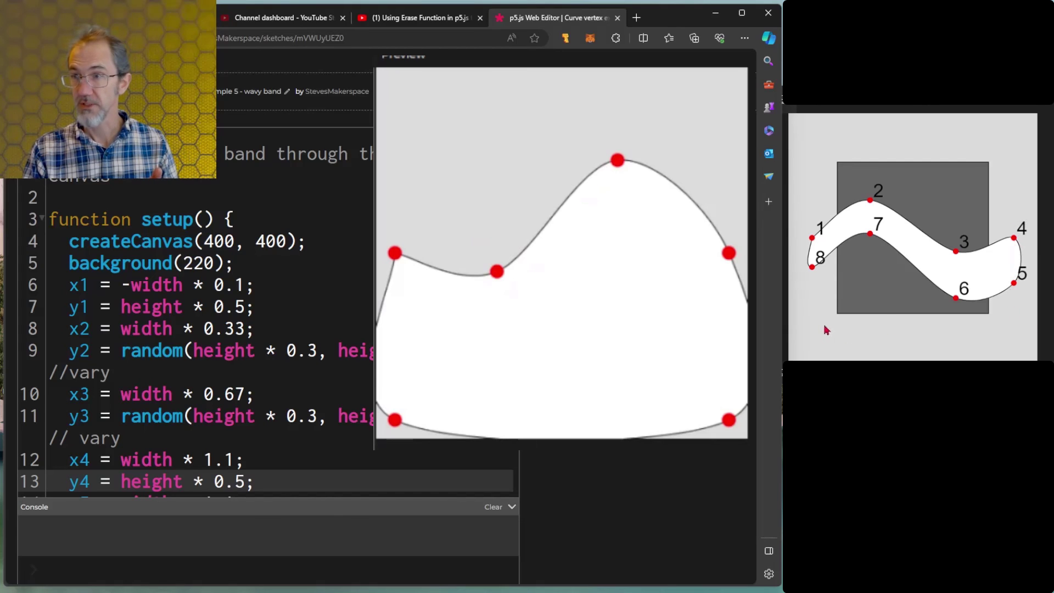
{"action": "mouse_move", "coordinate": [1030, 296]}
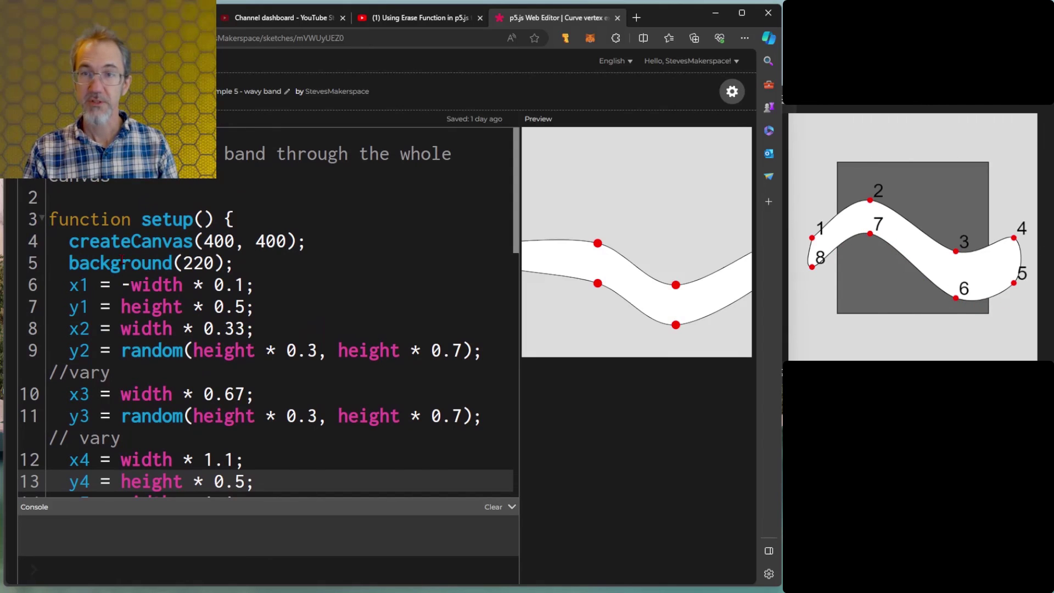
Step: On the y8 line, insert height* before random and start replacing its arguments with 0.1,
{"action": "scroll", "scroll_direction": "down", "scroll_amount": 3}
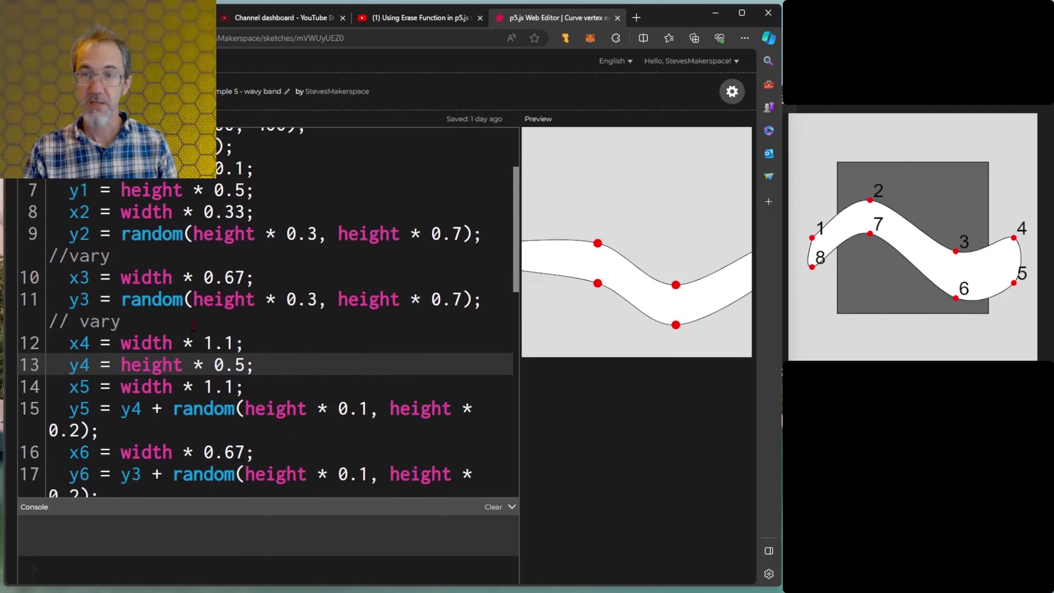
{"action": "scroll", "scroll_direction": "down", "scroll_amount": 3}
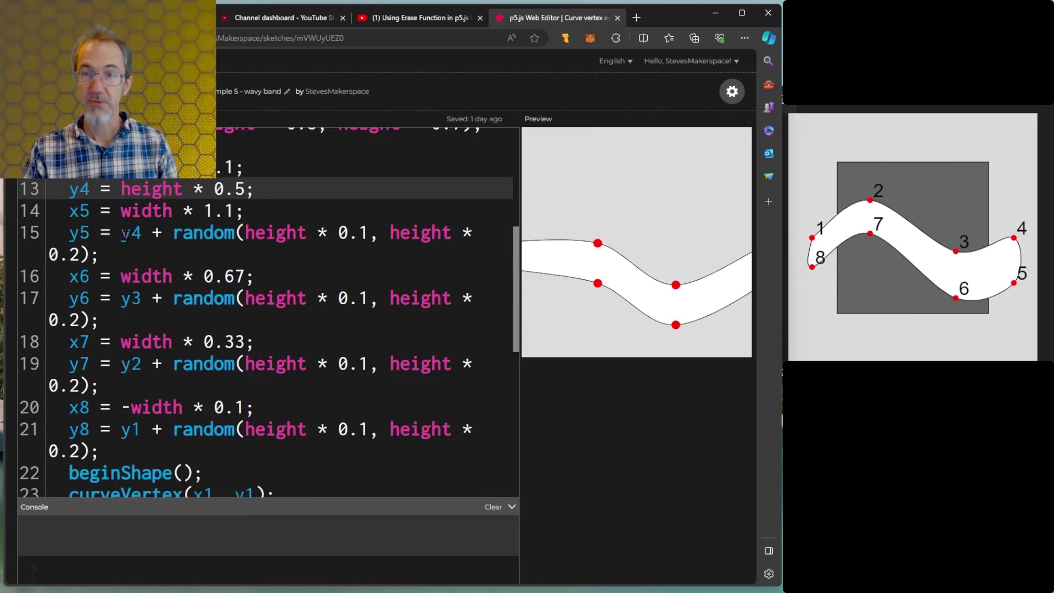
{"action": "mouse_move", "coordinate": [108, 444]}
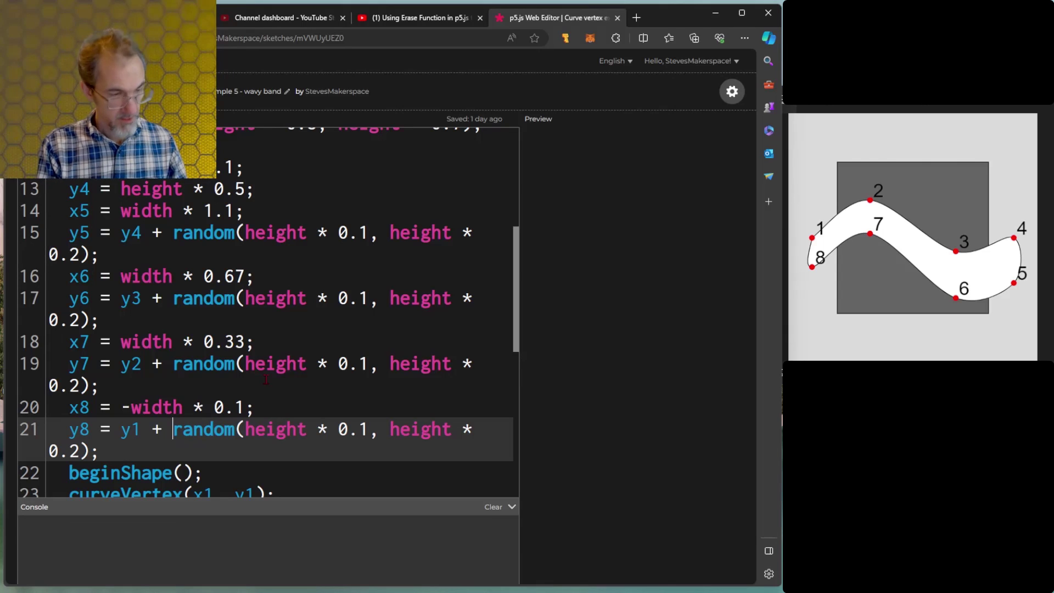
{"action": "type", "text": "height"}
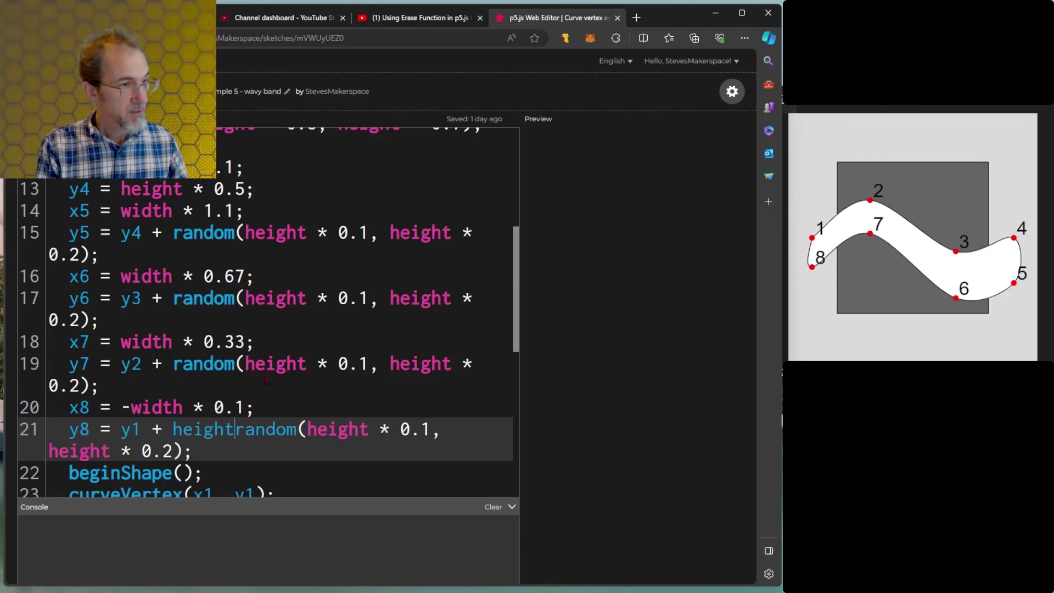
{"action": "type", "text": "*"}
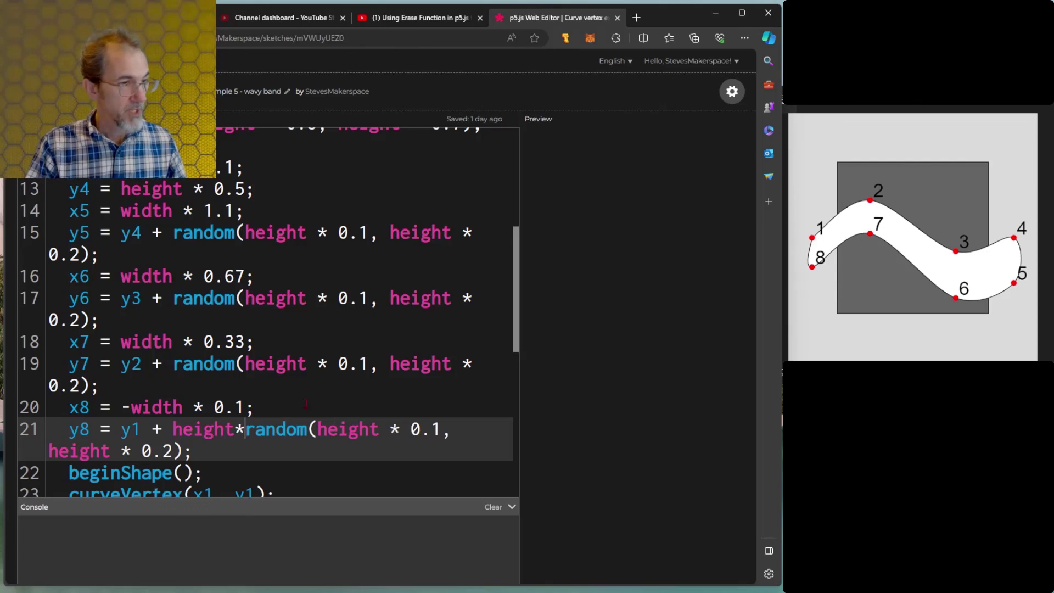
{"action": "left_click_drag", "start_coordinate": [316, 429], "coordinate": [191, 450]}
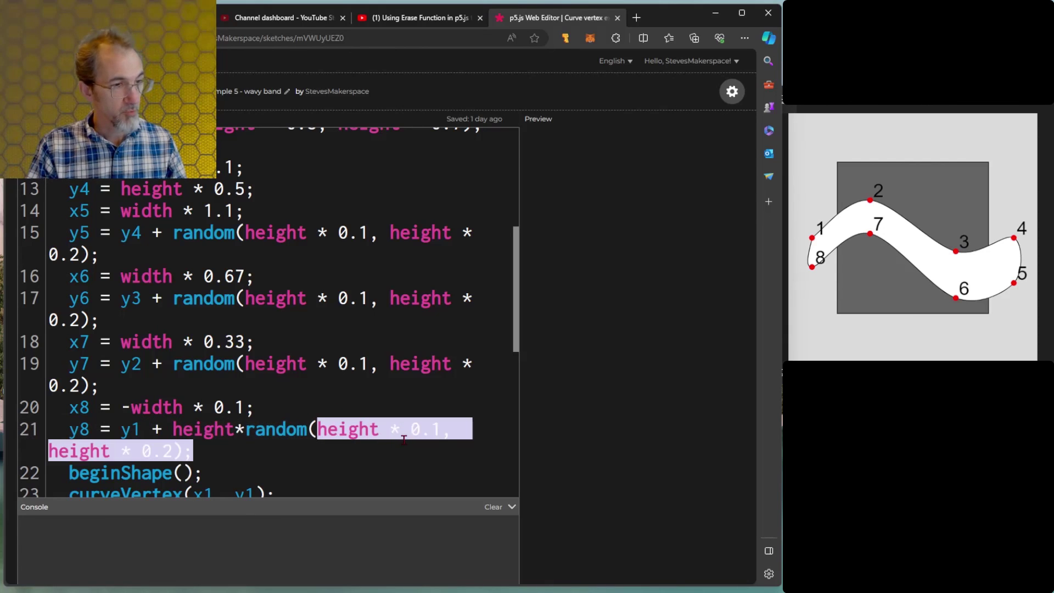
{"action": "type", "text": "0.1,"}
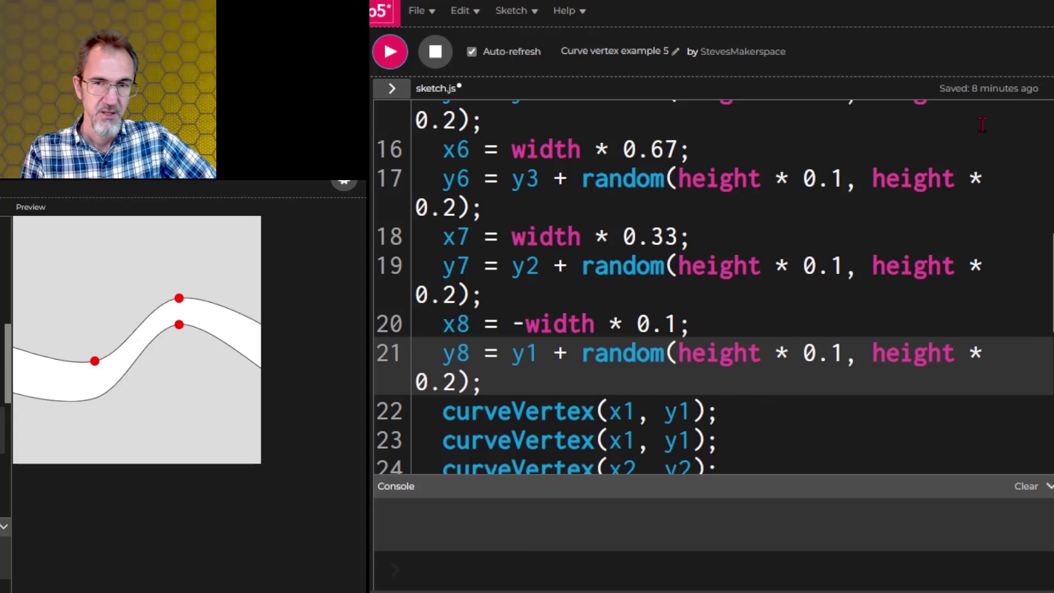
{"action": "mouse_move", "coordinate": [116, 350]}
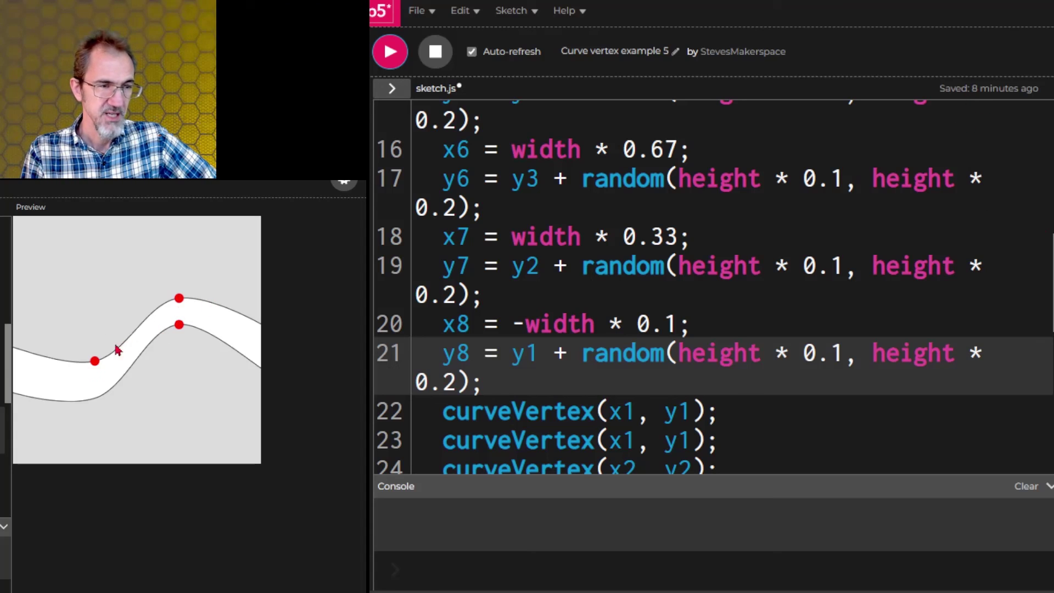
{"action": "mouse_move", "coordinate": [207, 302]}
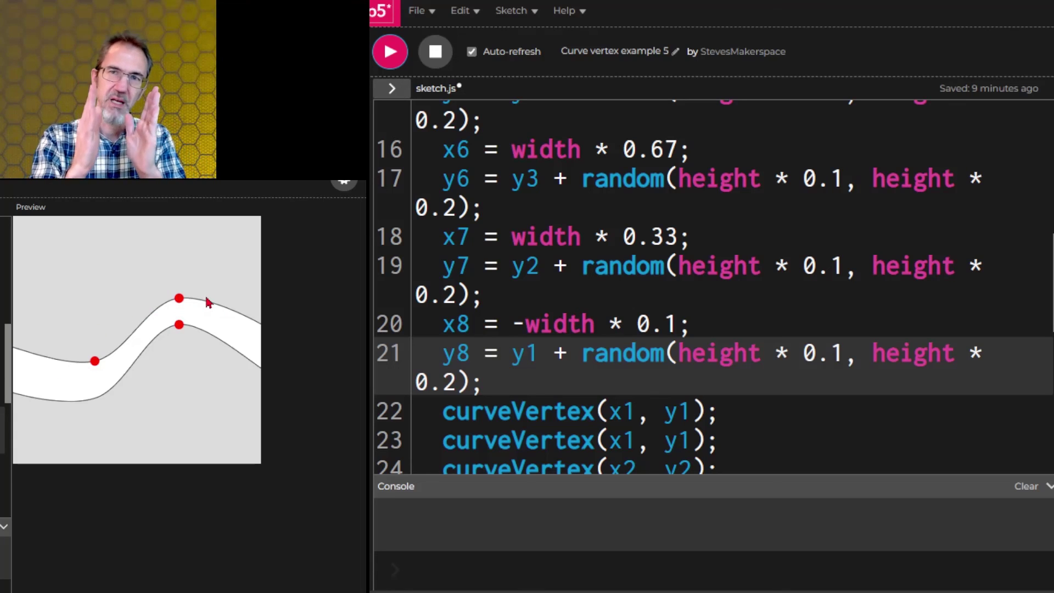
{"action": "mouse_move", "coordinate": [174, 362]}
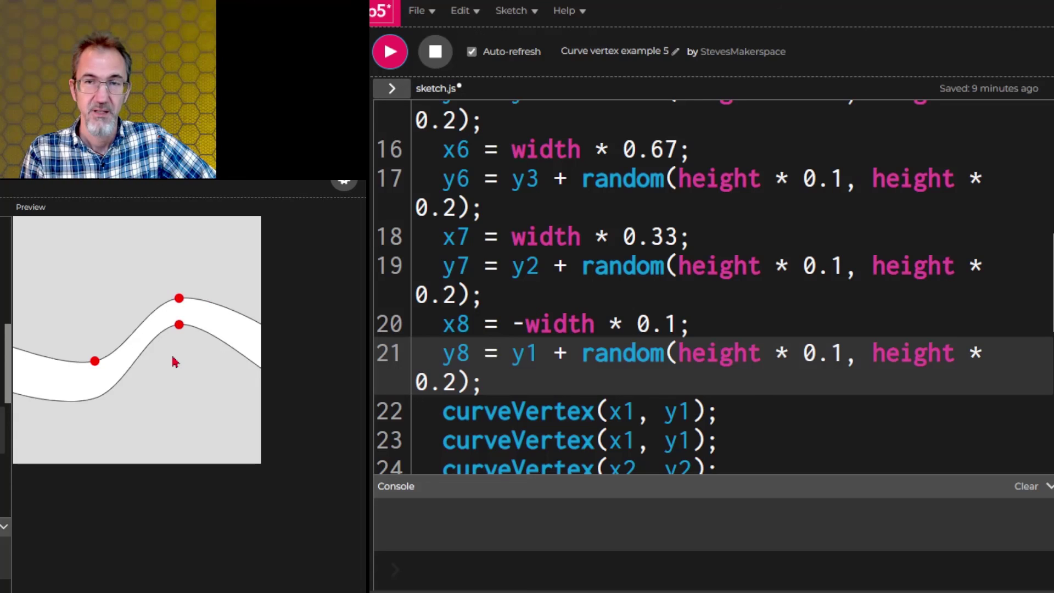